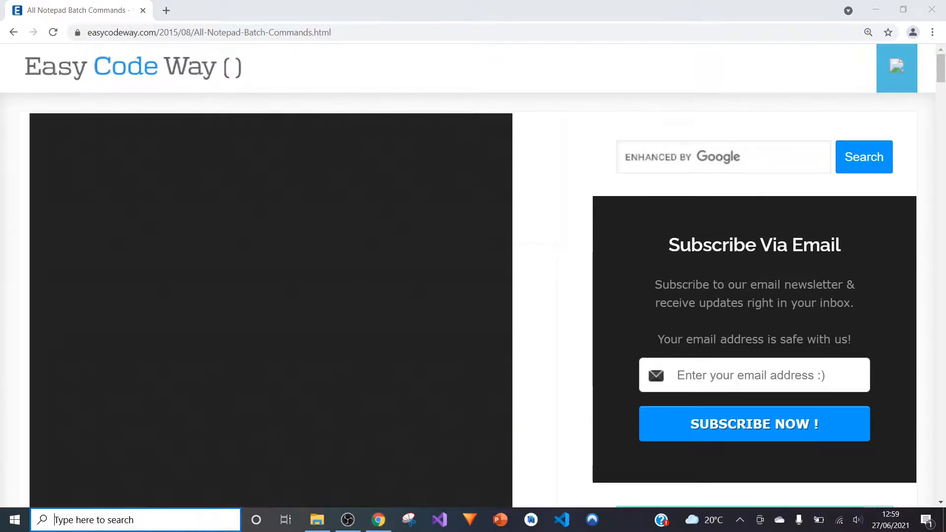
Step: Search Windows for 'notepad' to find the Notepad app
text(notepad)
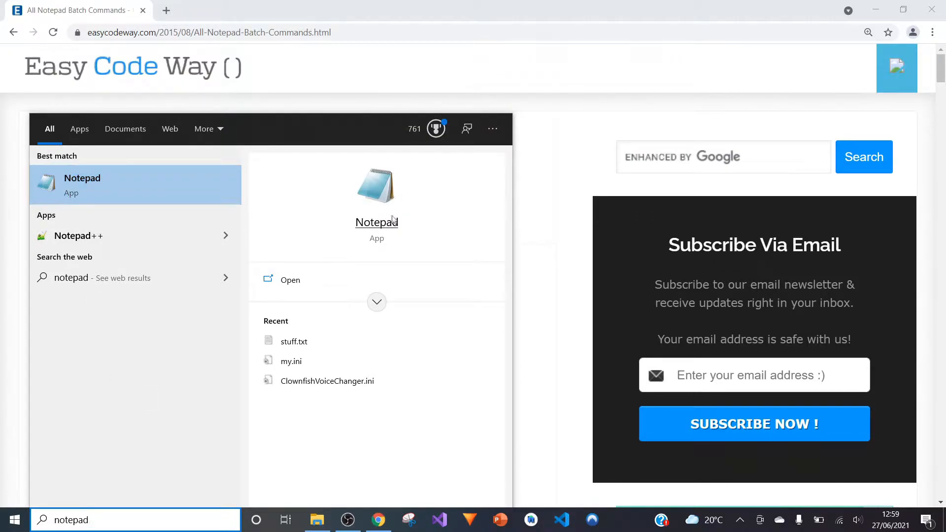
mouse_move(432, 227)
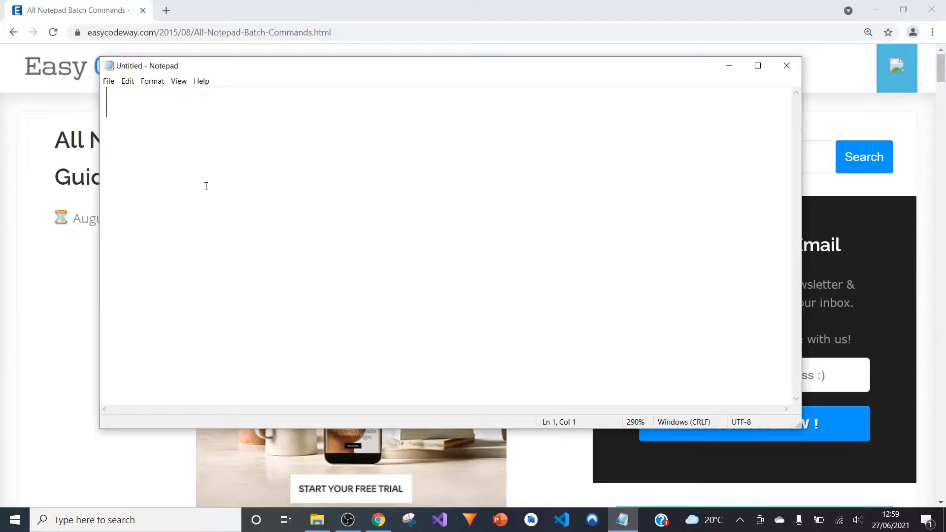
Step: Write the 'Company Meeting' heading with lines 'Action1 = x' and 'Action2 = y'
text(C)
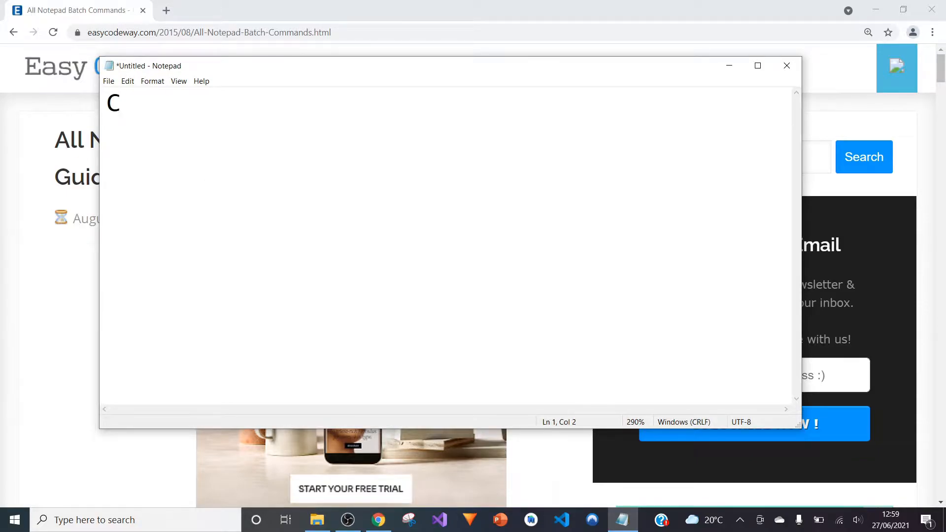
text(ompany Mee)
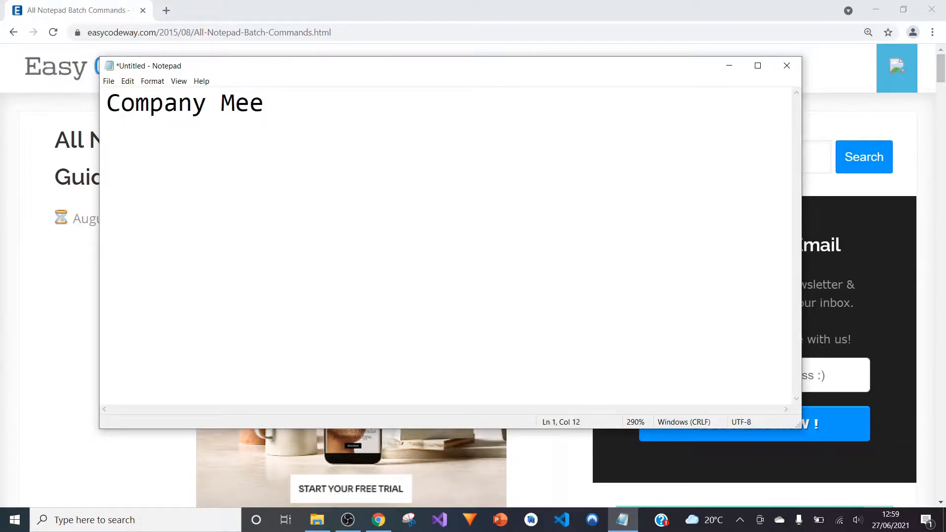
text(ting)
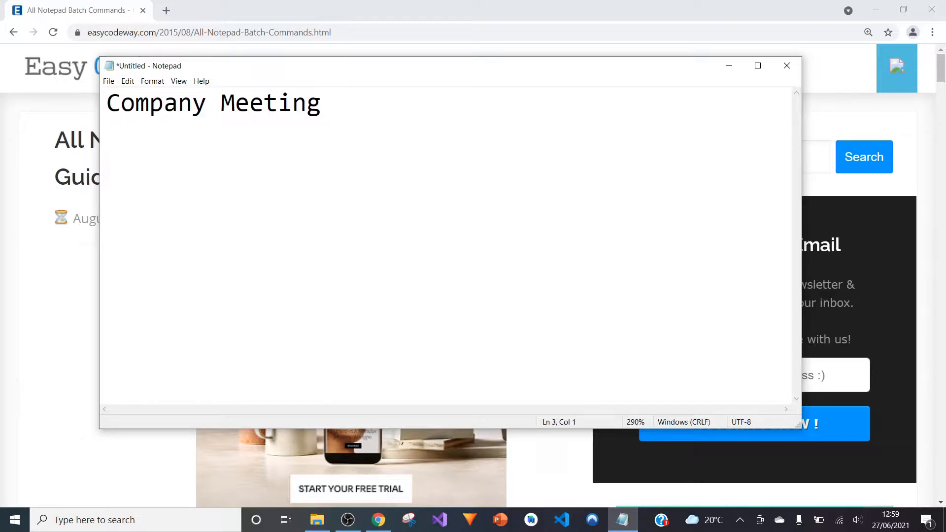
text(1)
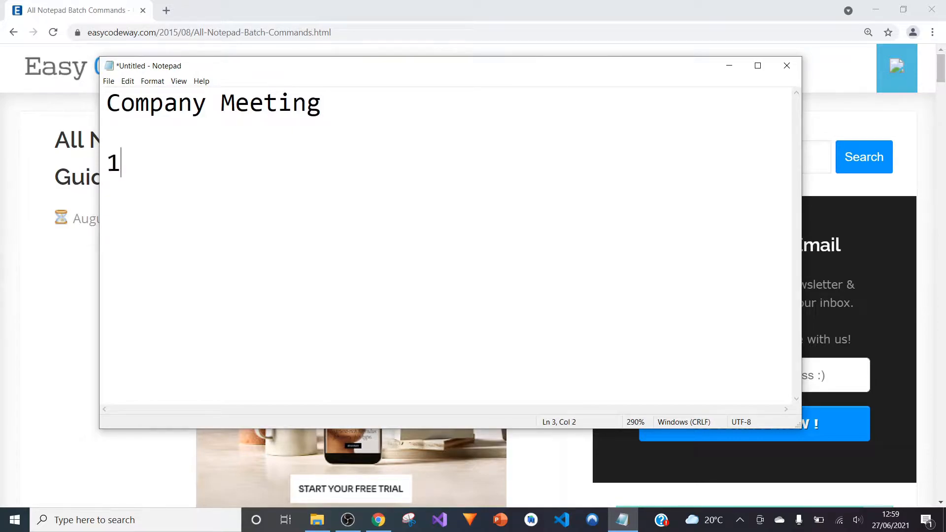
text(Action)
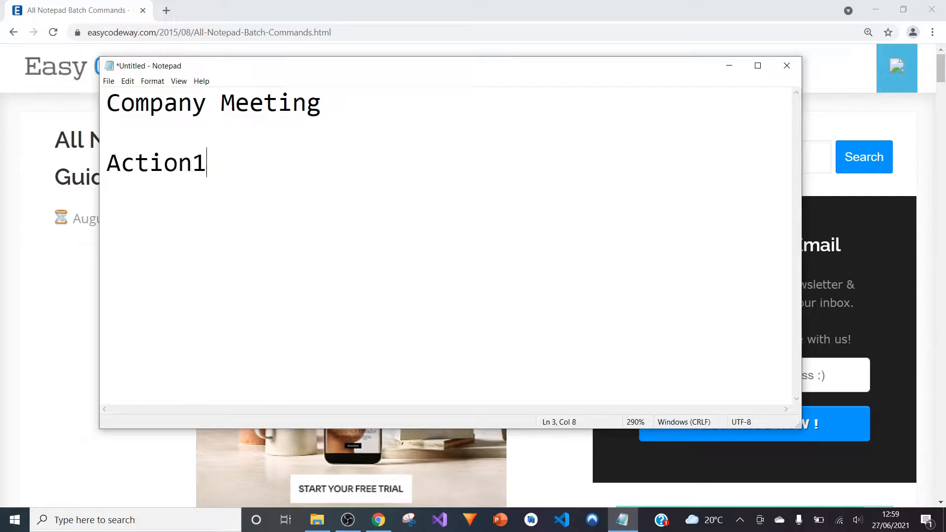
text(= x)
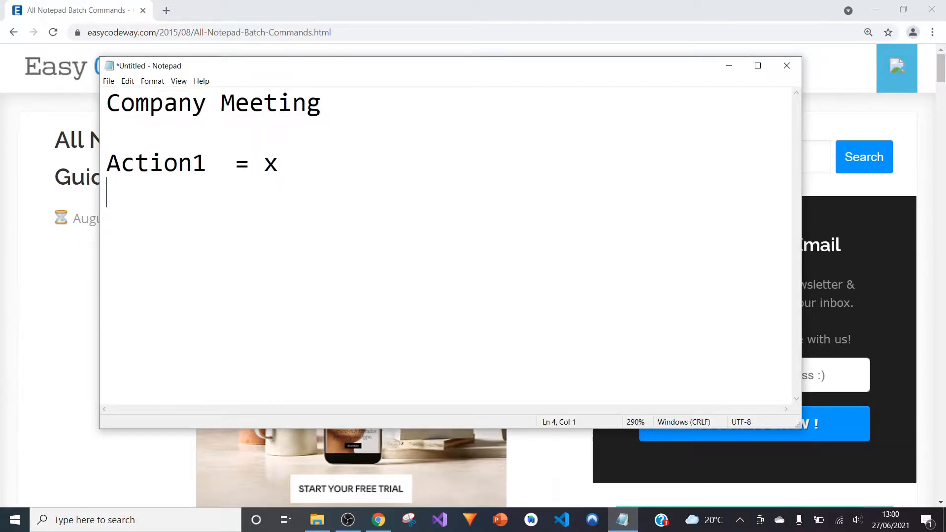
text(Action2)
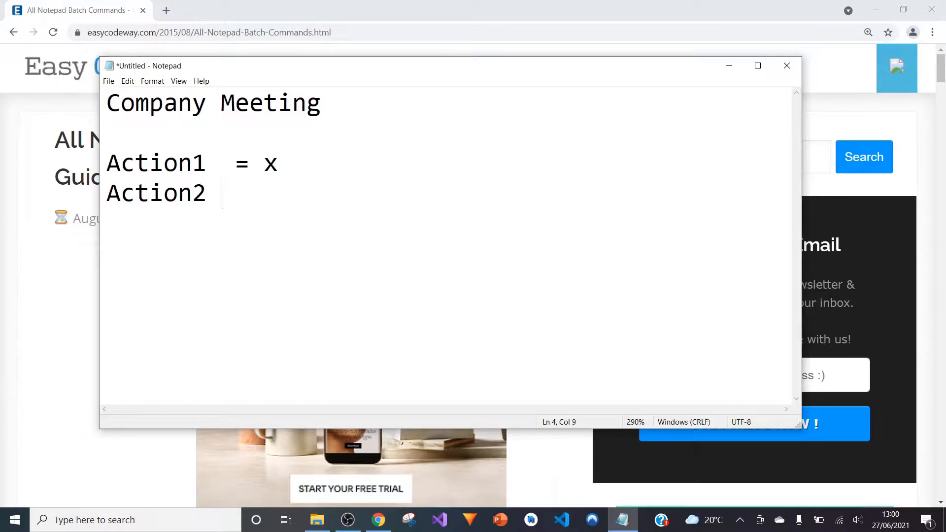
text(= y)
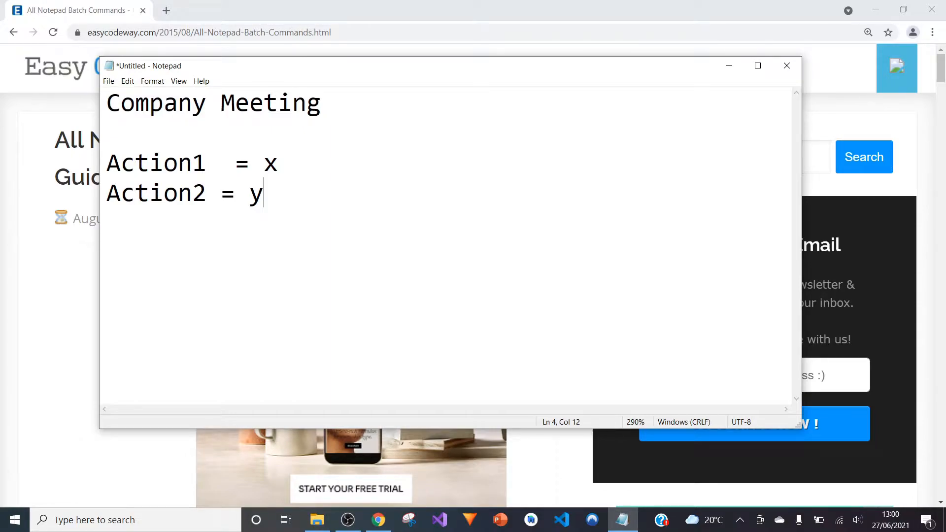
mouse_move(728, 69)
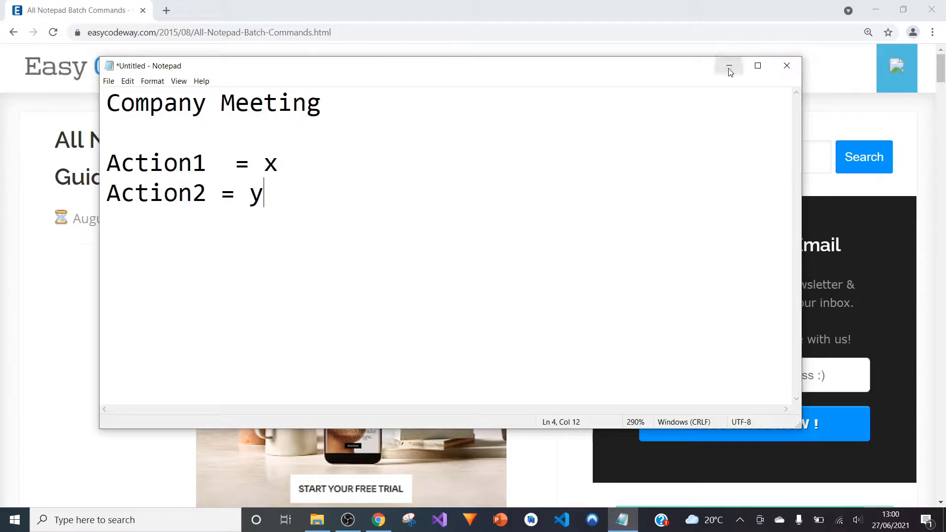
mouse_move(751, 73)
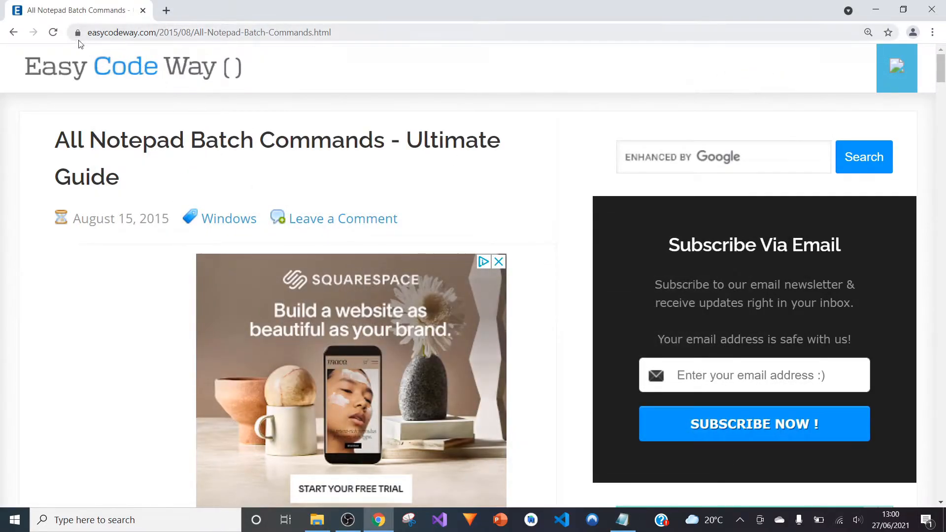
mouse_move(242, 115)
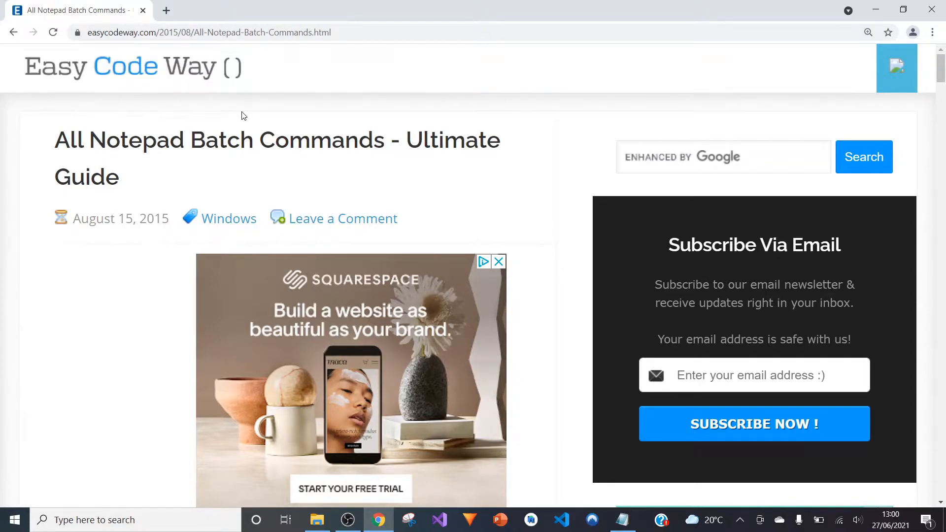
mouse_move(211, 222)
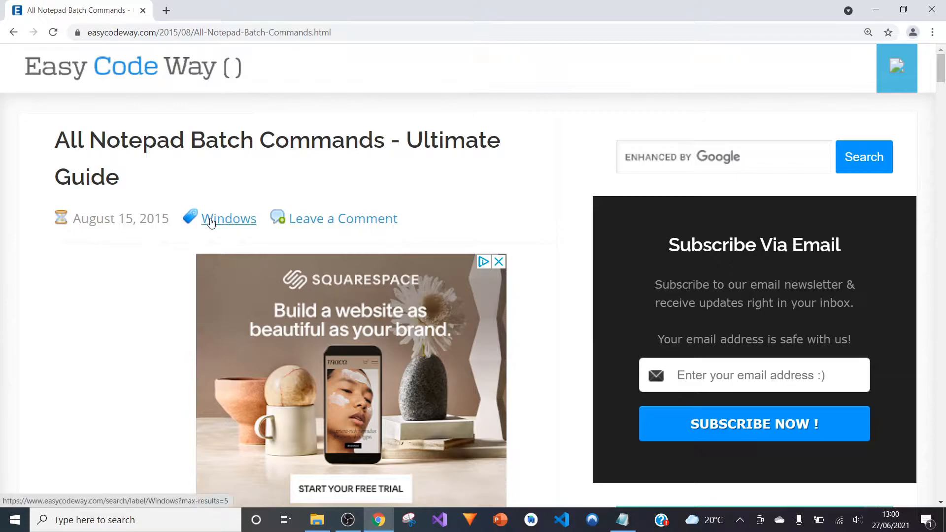
mouse_move(114, 210)
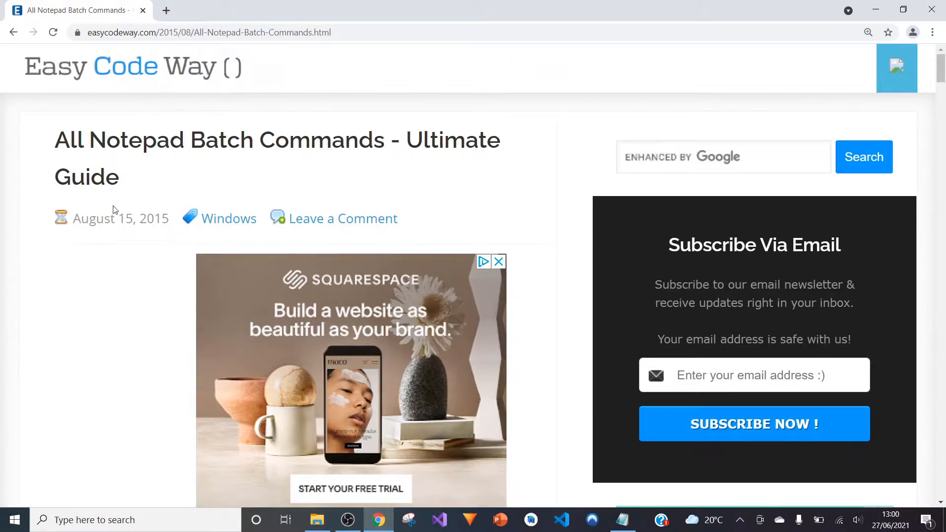
Step: Scroll the easycodeway batch-commands article to its introduction on making .bat files
scroll(down, 3)
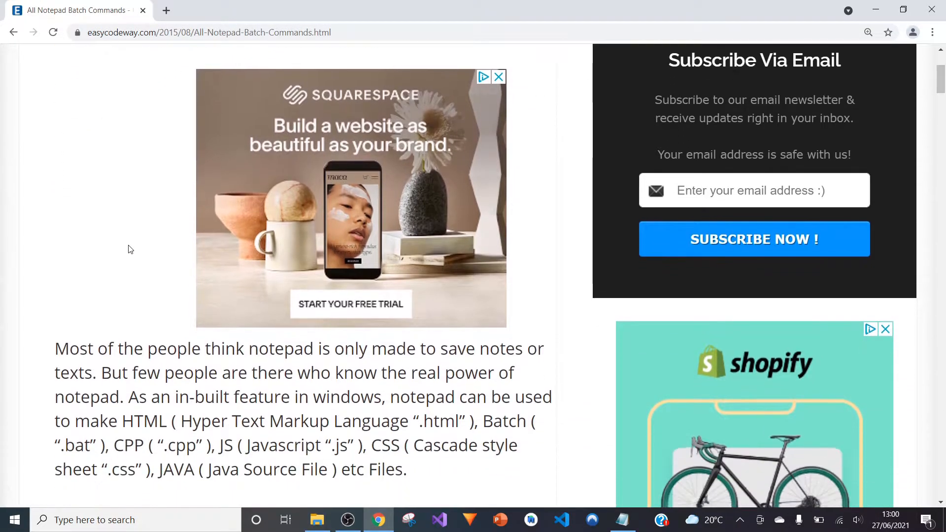
scroll(up, 3)
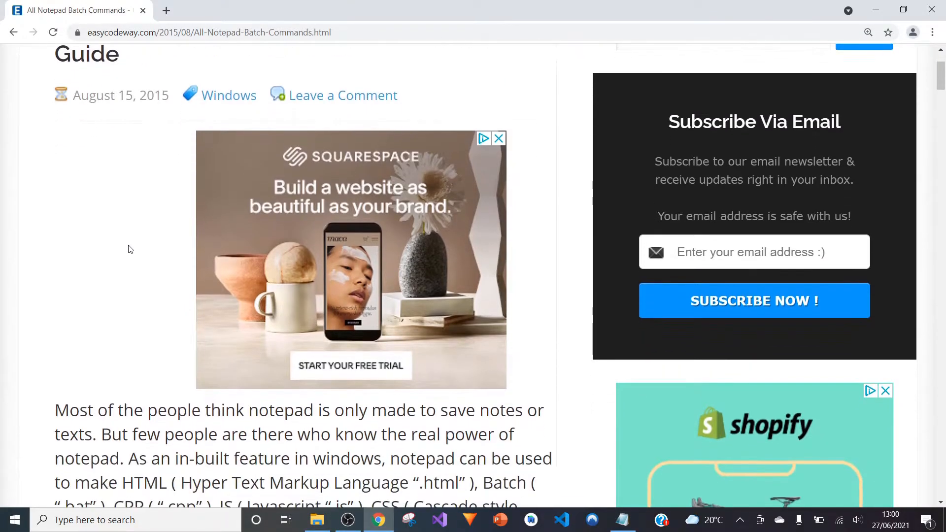
scroll(down, 3)
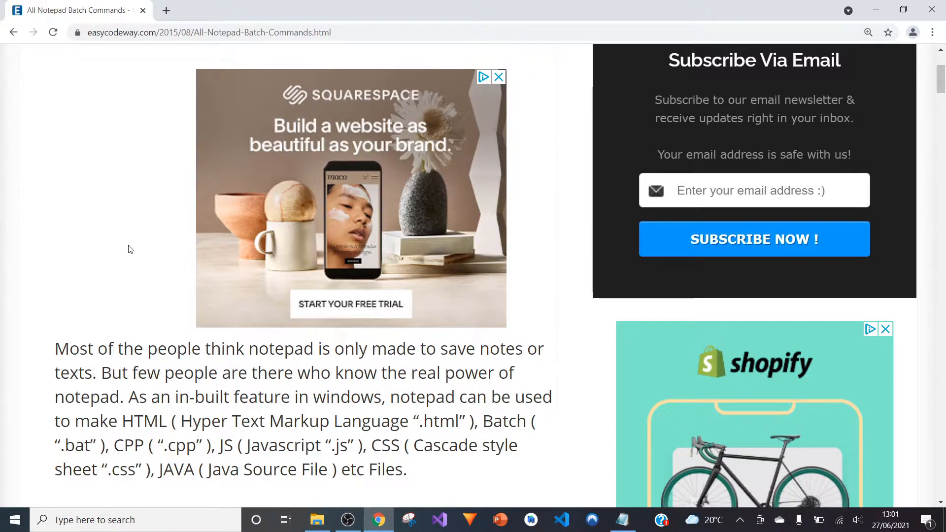
mouse_move(138, 228)
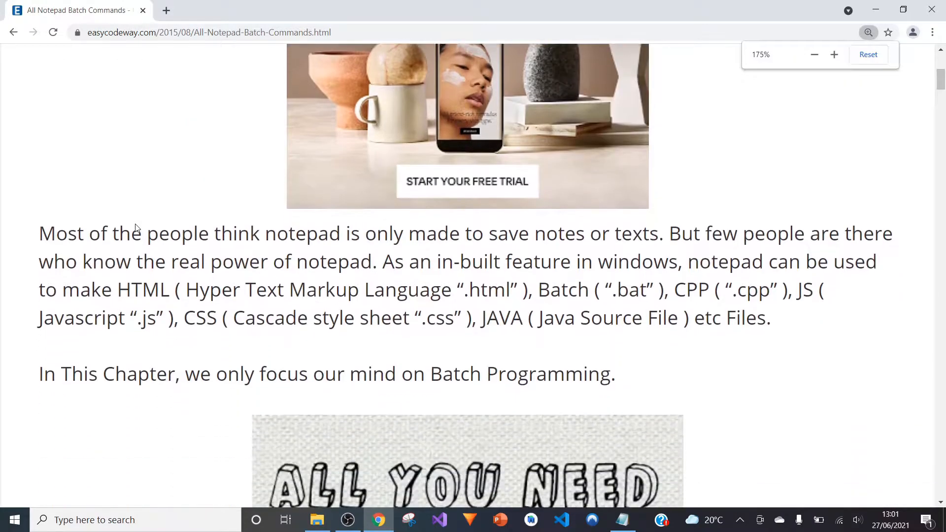
Step: Scroll past the Hello World example and .bat saving steps to the commands table
scroll(down, 3)
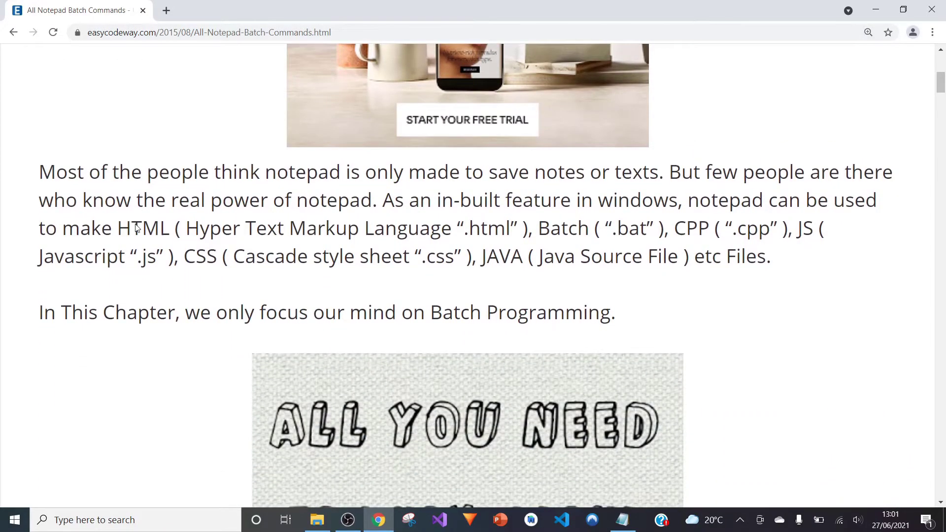
scroll(down, 3)
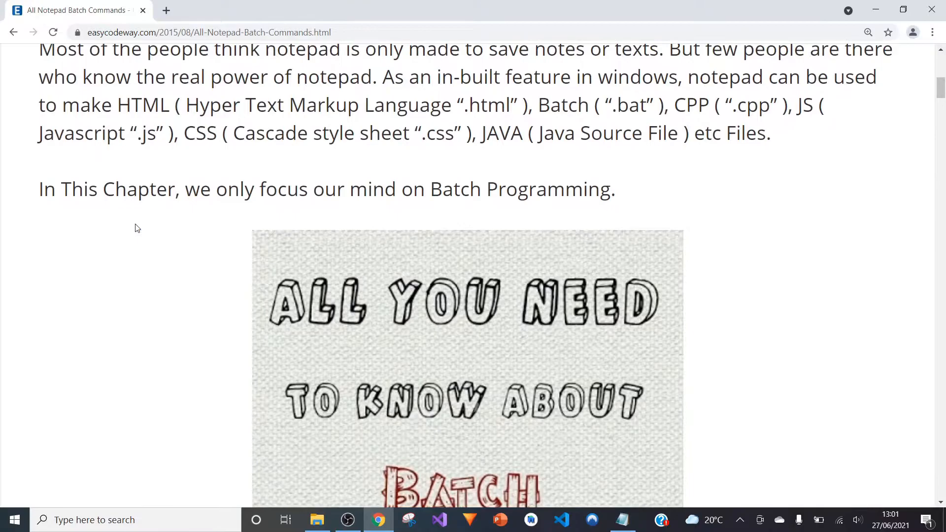
scroll(down, 3)
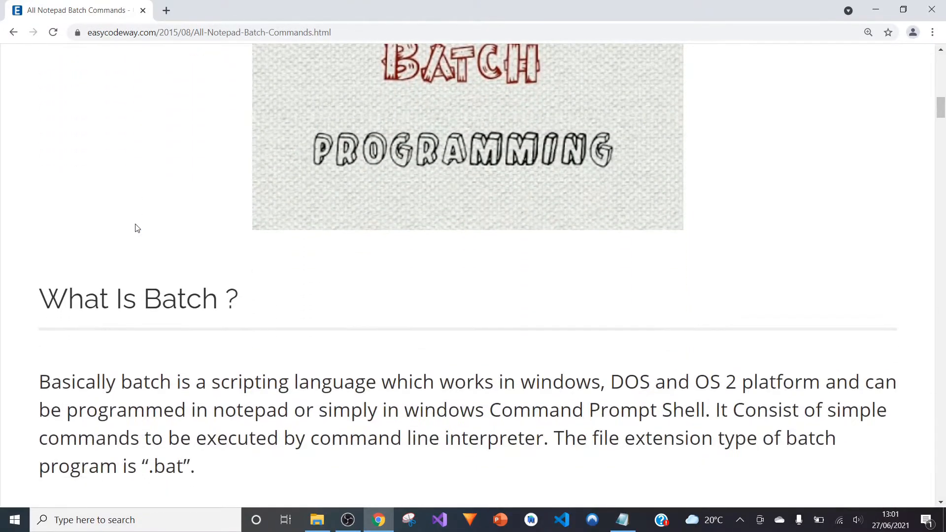
scroll(down, 3)
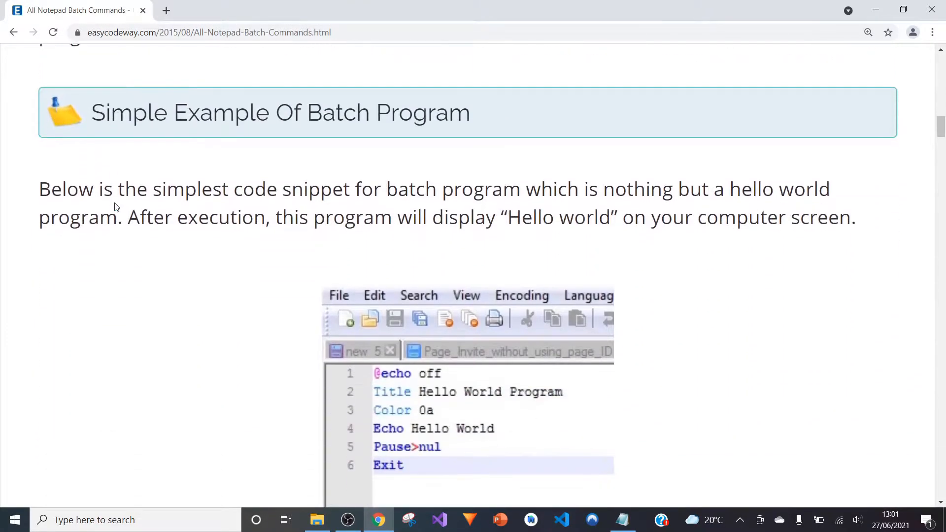
scroll(down, 3)
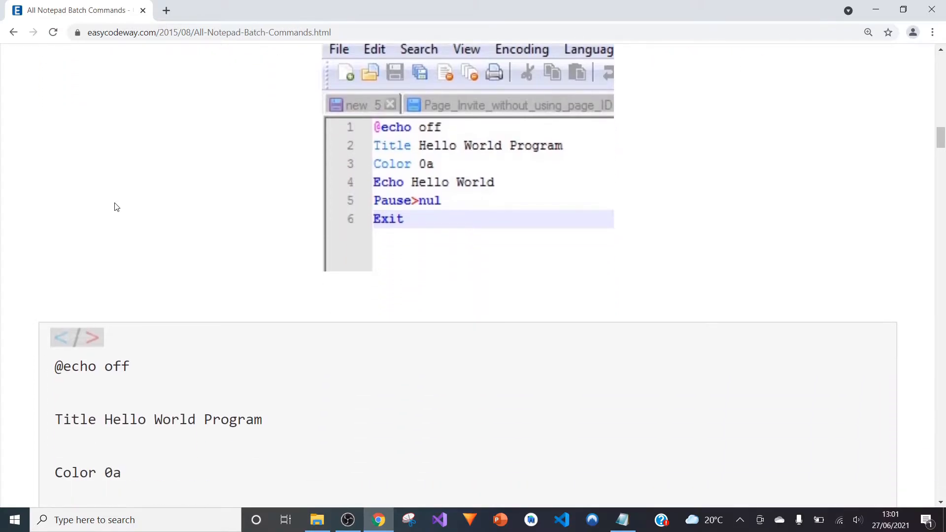
scroll(down, 3)
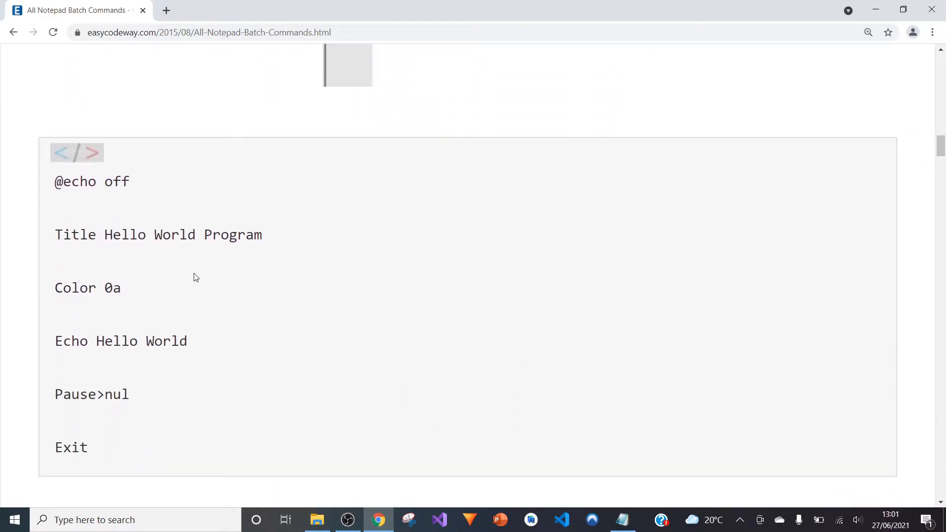
scroll(down, 3)
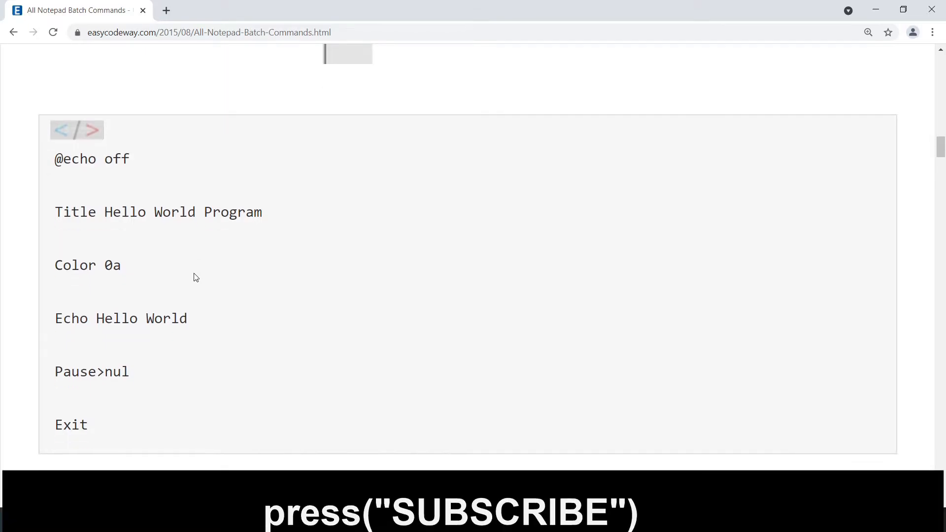
scroll(down, 3)
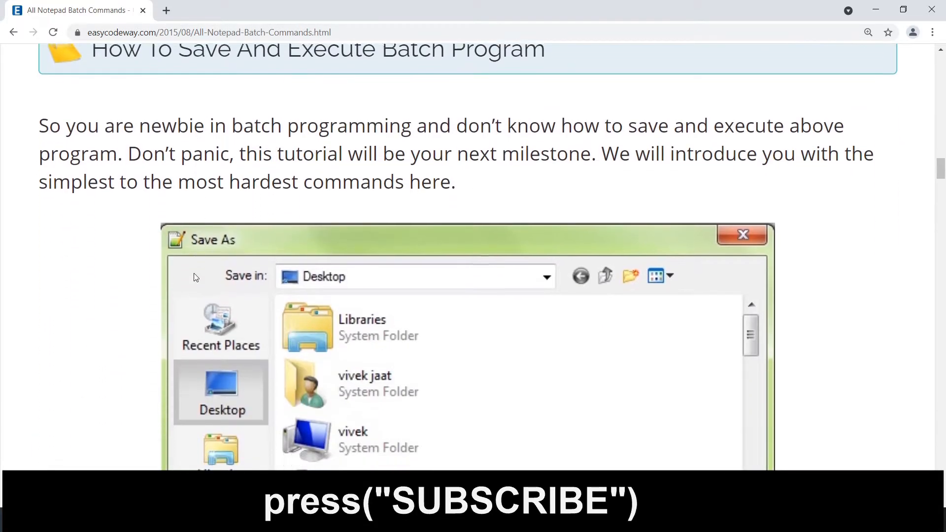
scroll(down, 3)
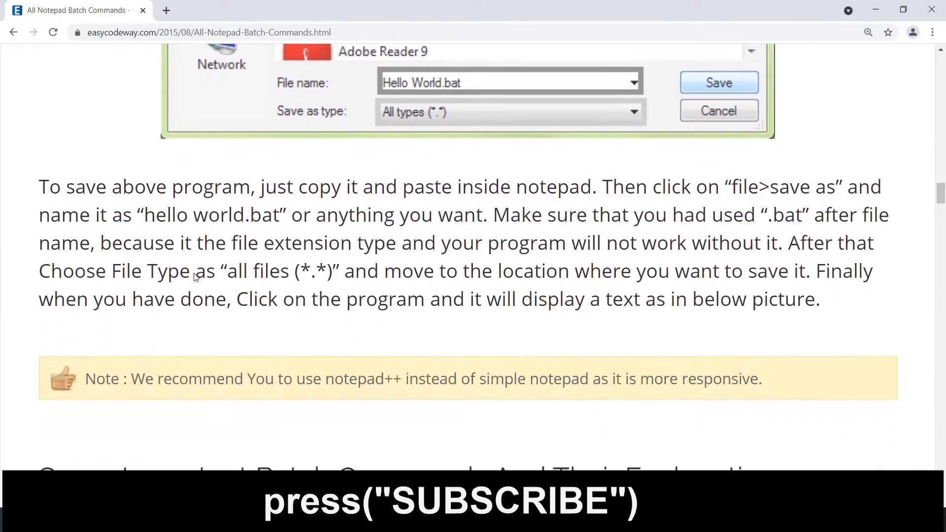
scroll(down, 3)
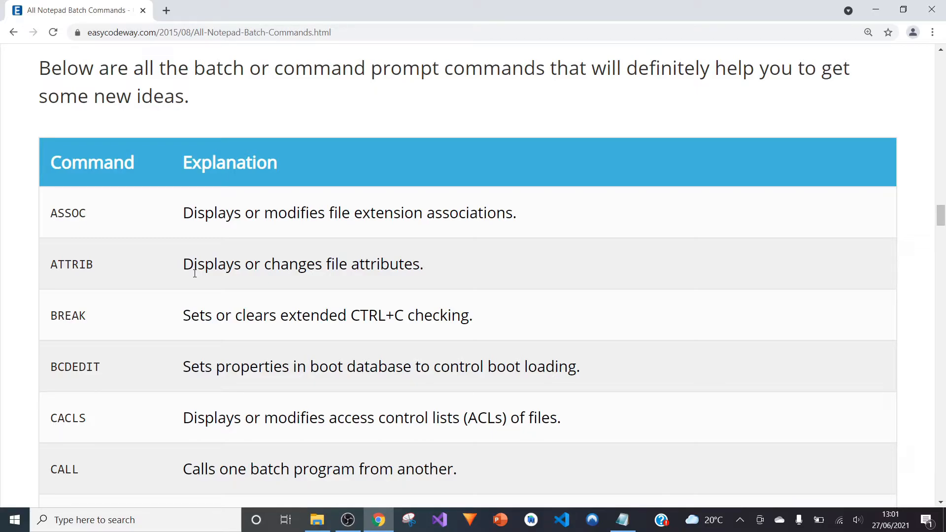
mouse_move(246, 240)
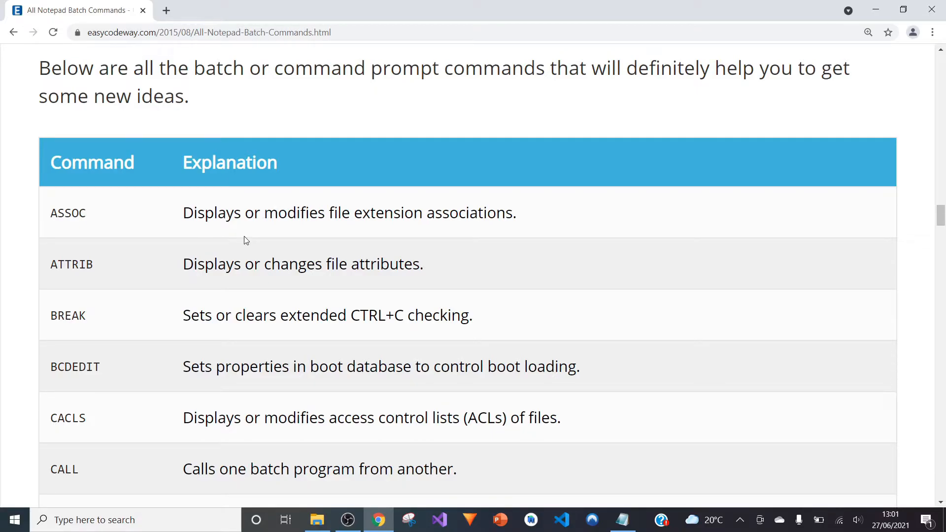
mouse_move(732, 265)
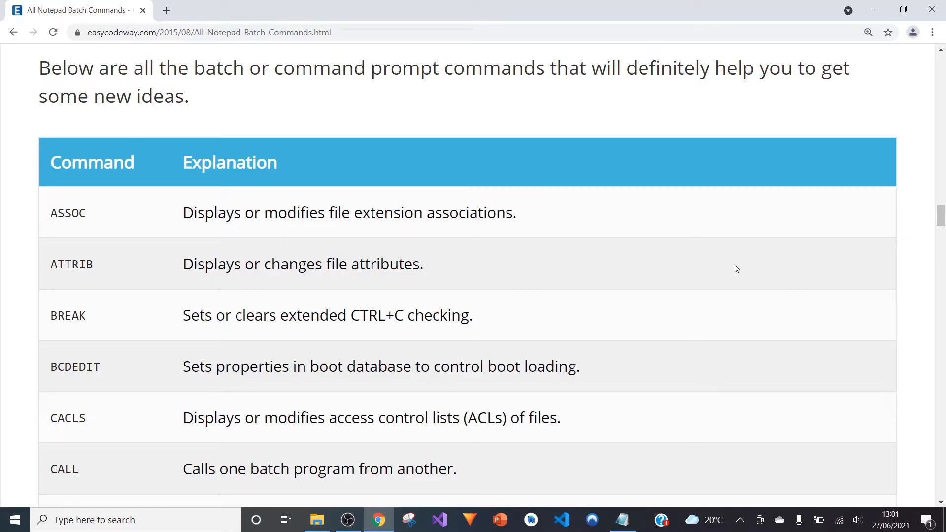
Step: Scroll the command table through CMD, COLOR, COMP, COPY, DATE, DEL and DIR
scroll(down, 3)
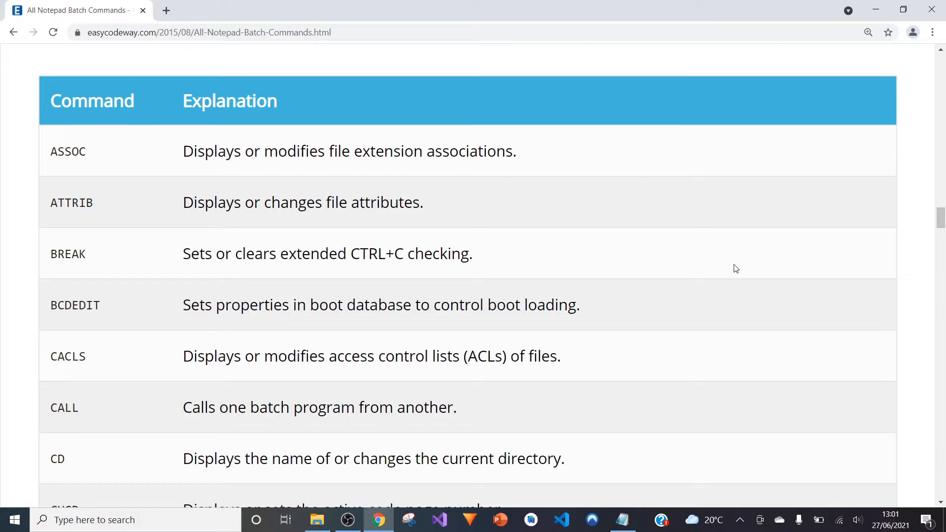
mouse_move(726, 271)
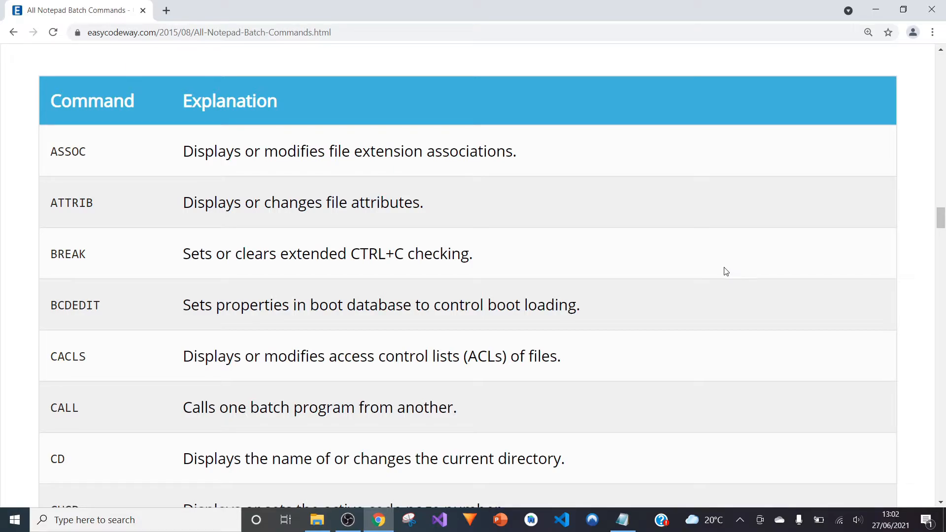
scroll(down, 3)
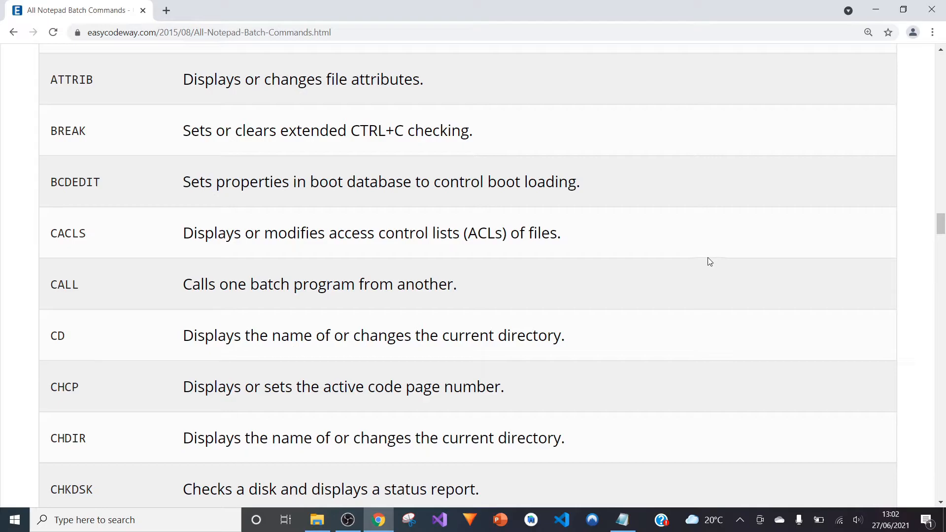
scroll(down, 3)
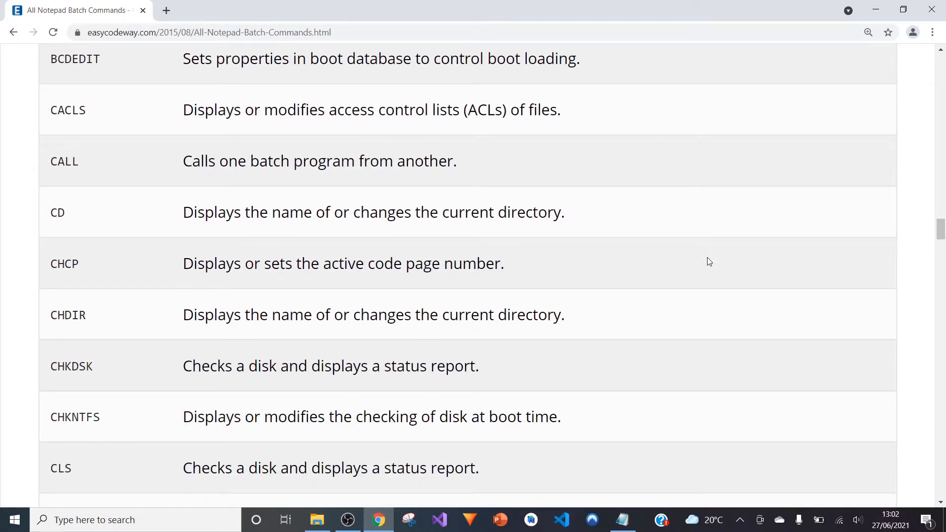
scroll(down, 3)
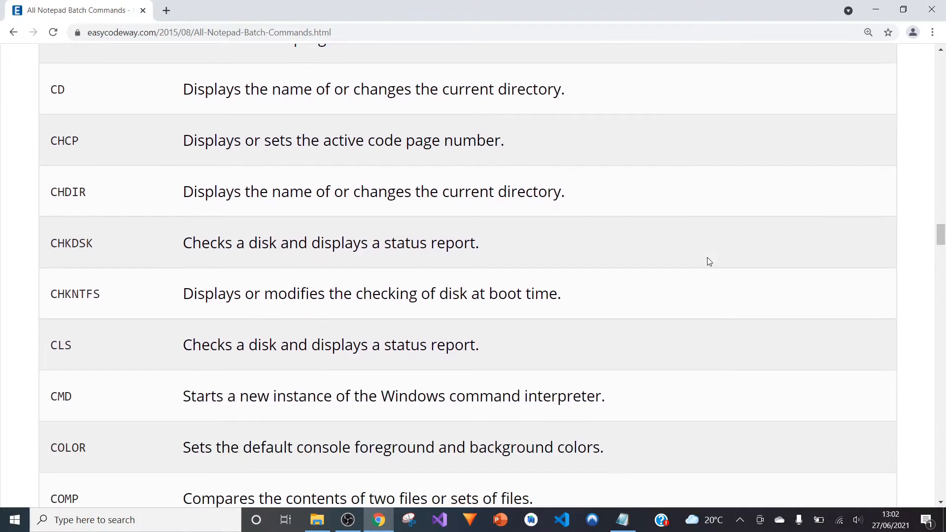
scroll(down, 3)
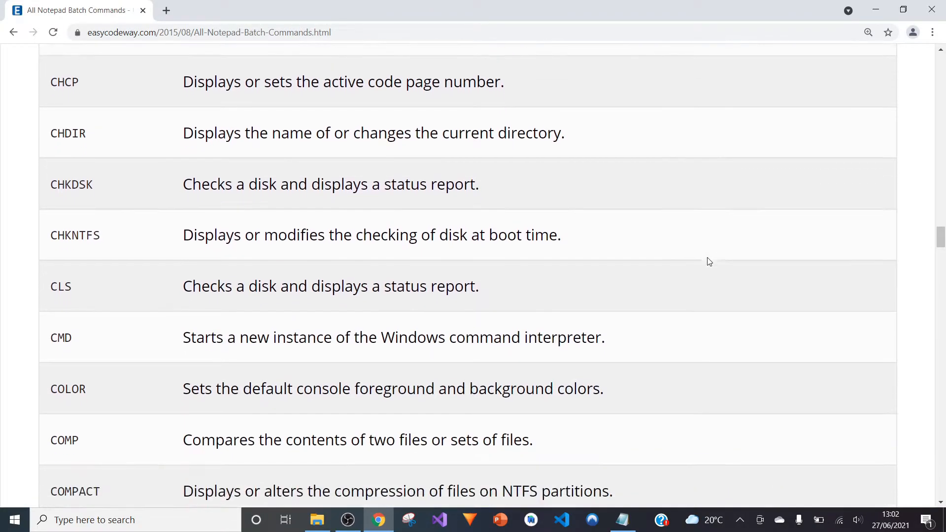
scroll(down, 3)
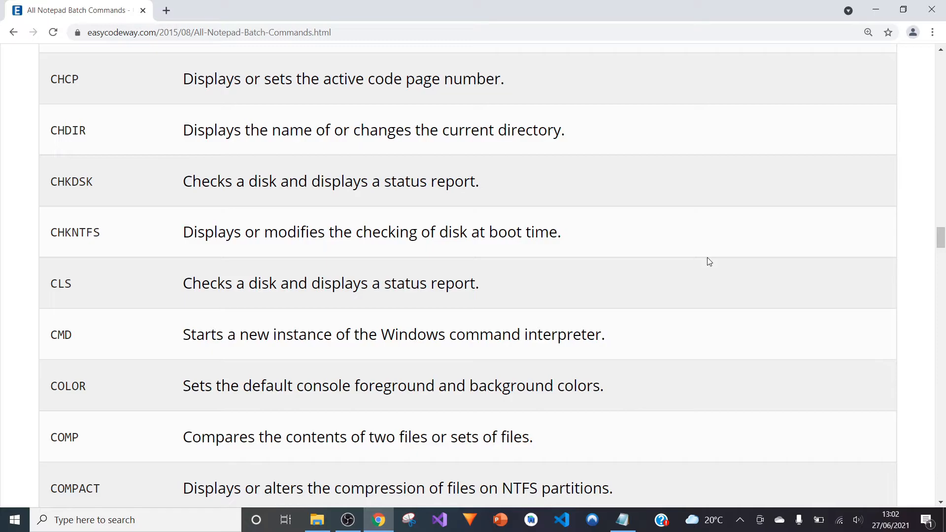
scroll(down, 3)
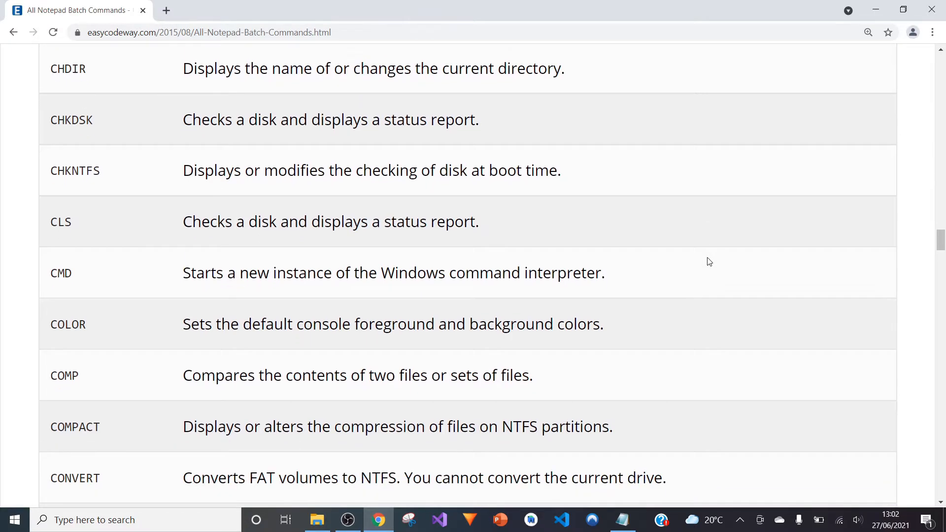
mouse_move(699, 281)
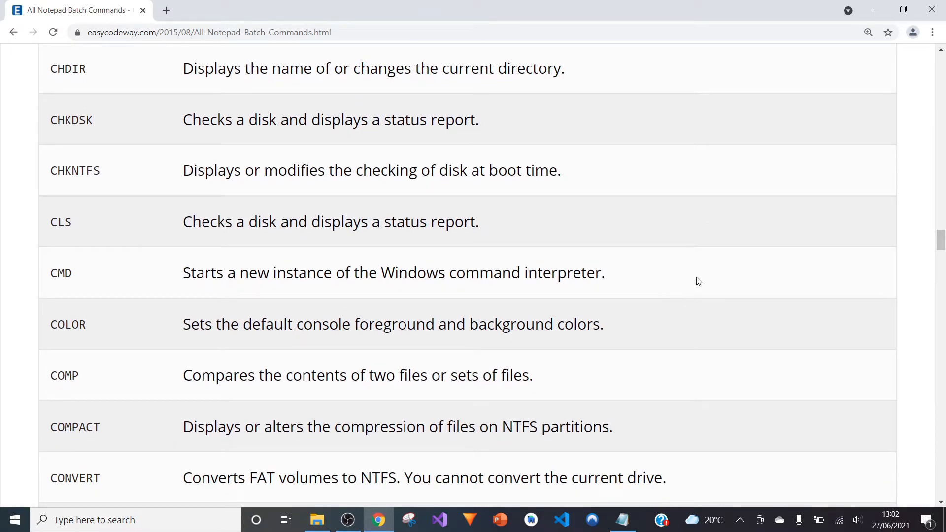
scroll(down, 3)
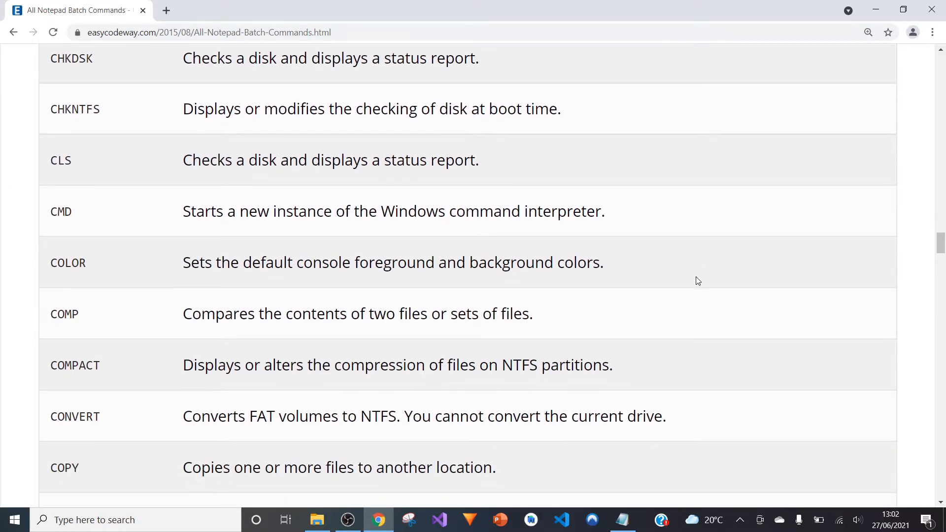
mouse_move(696, 279)
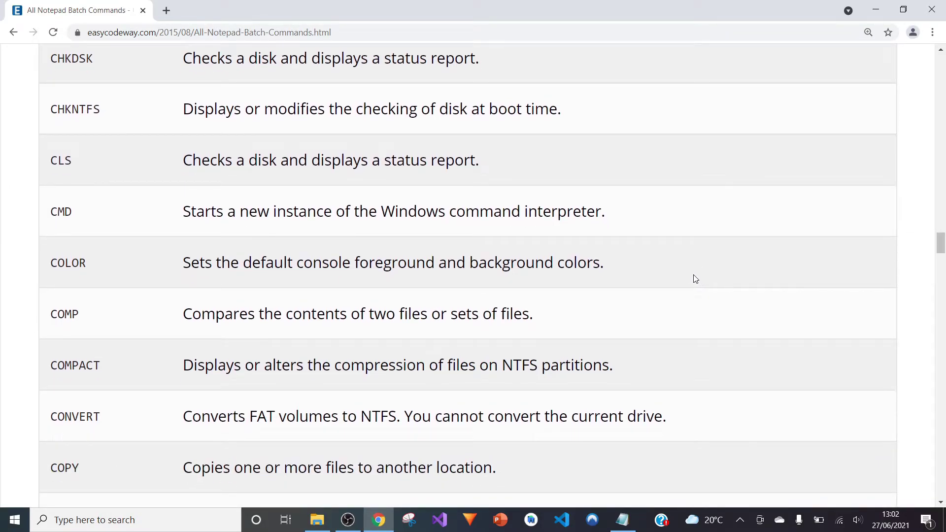
mouse_move(707, 320)
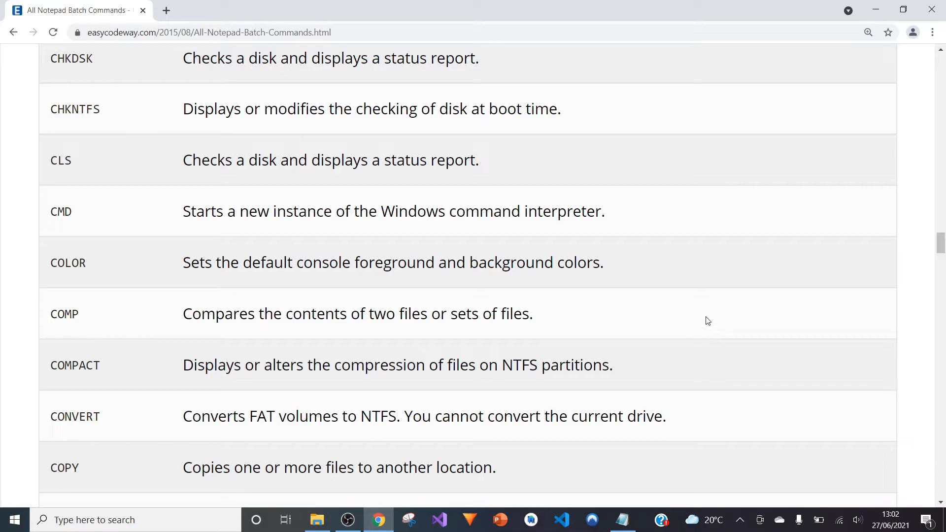
mouse_move(693, 310)
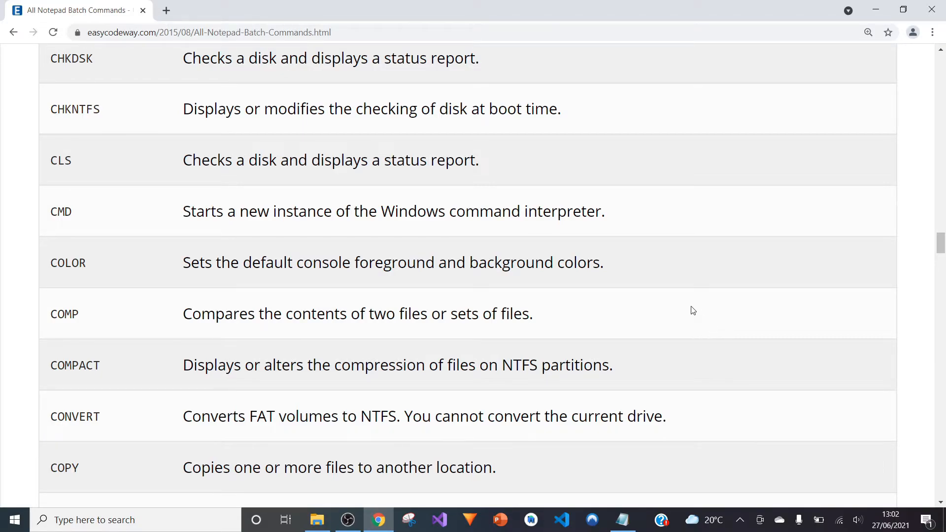
mouse_move(514, 268)
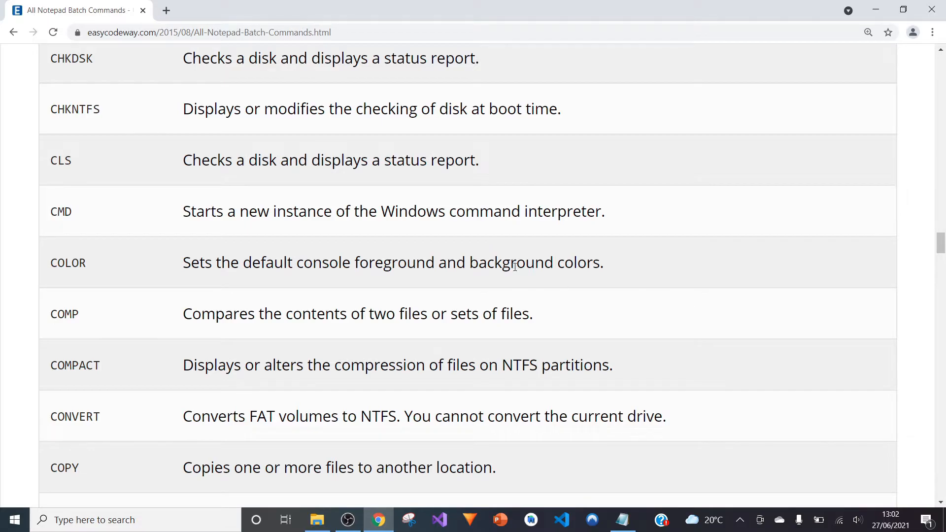
scroll(down, 3)
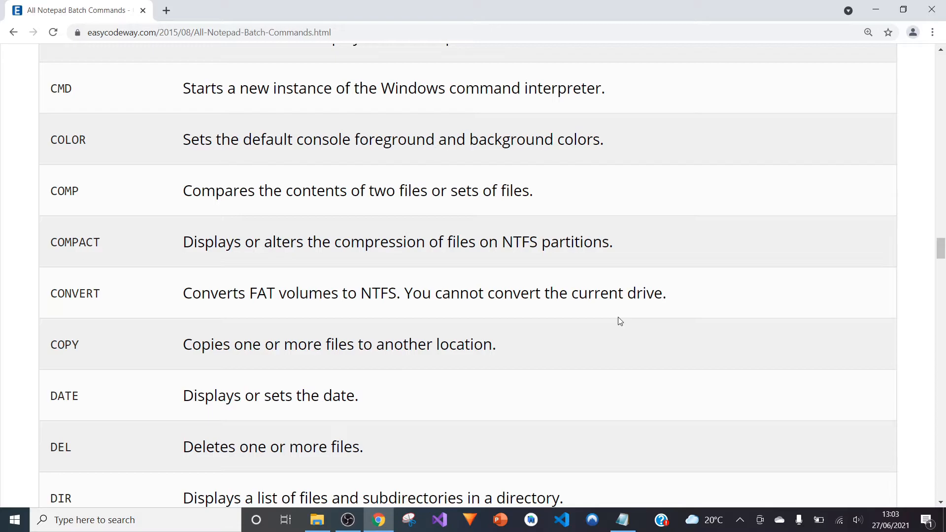
Step: Scroll the commands table from GPRESULT down to the final MD and MKDIR entries
scroll(down, 3)
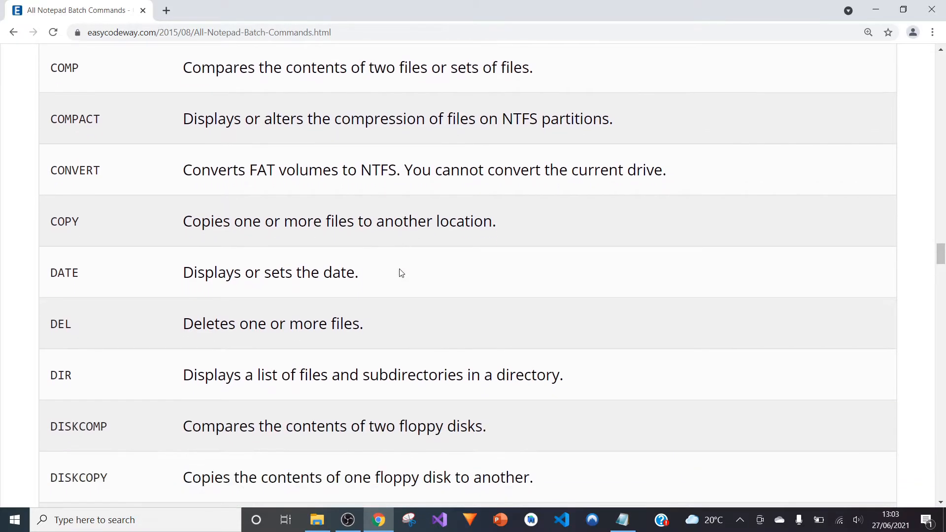
scroll(down, 3)
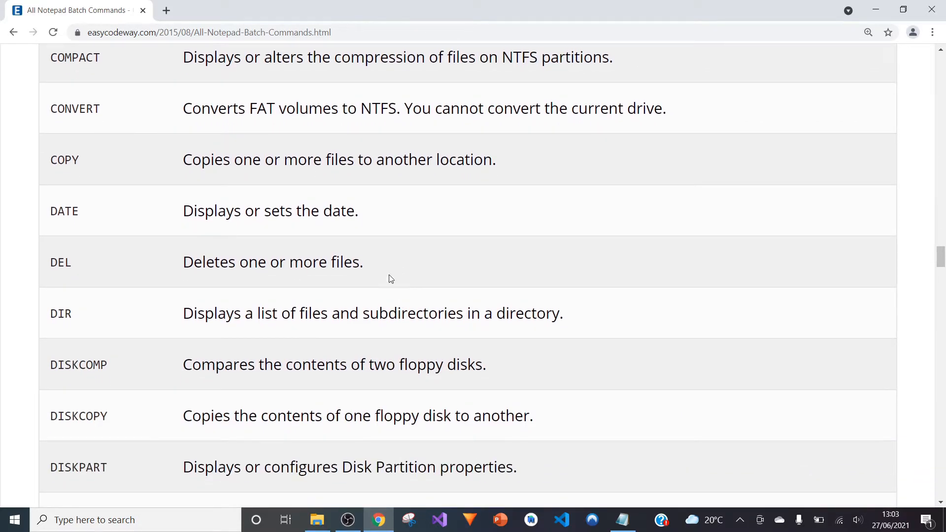
scroll(up, 3)
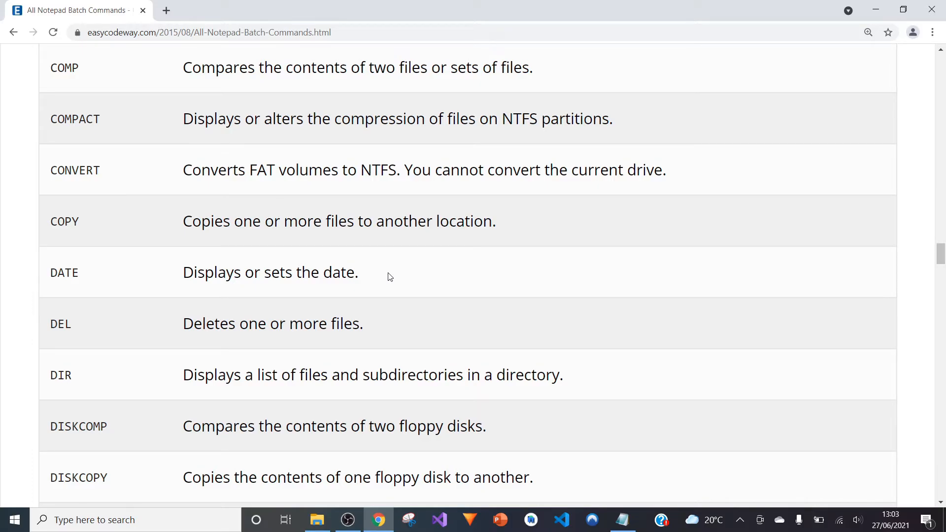
mouse_move(415, 265)
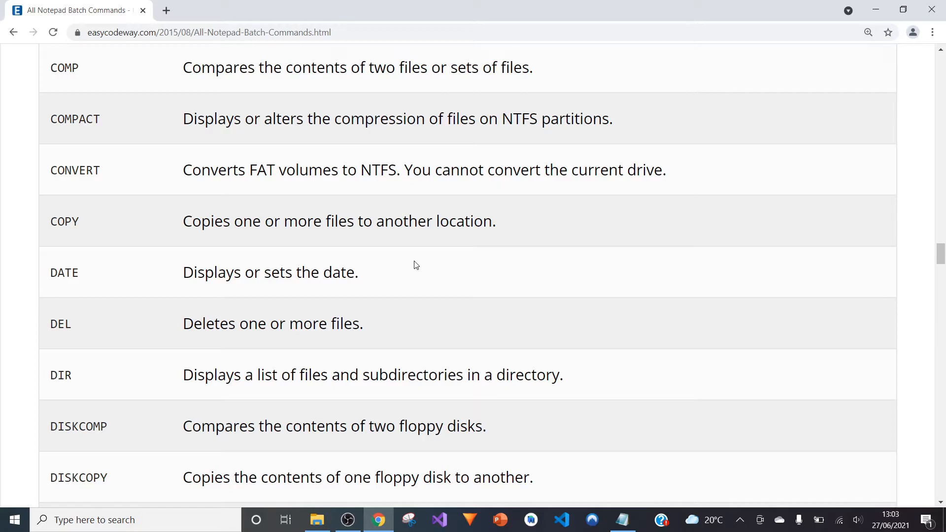
scroll(down, 3)
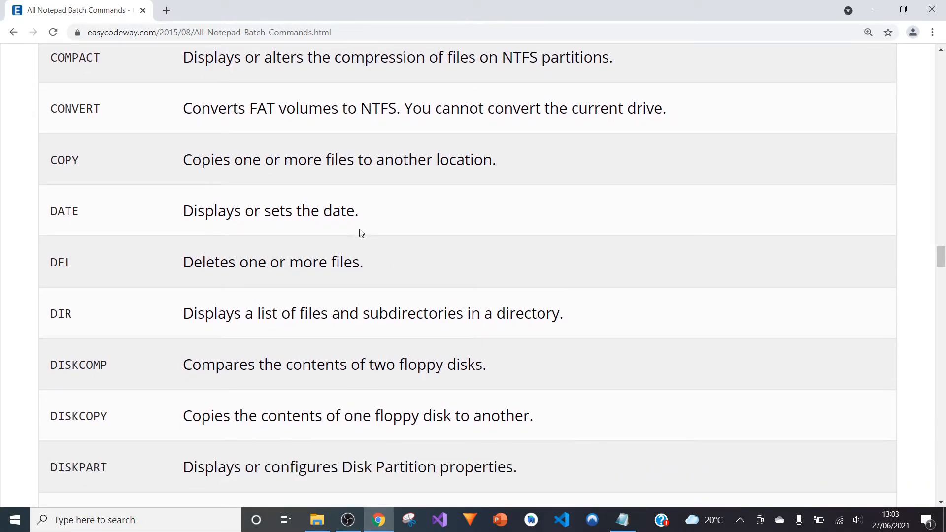
scroll(down, 3)
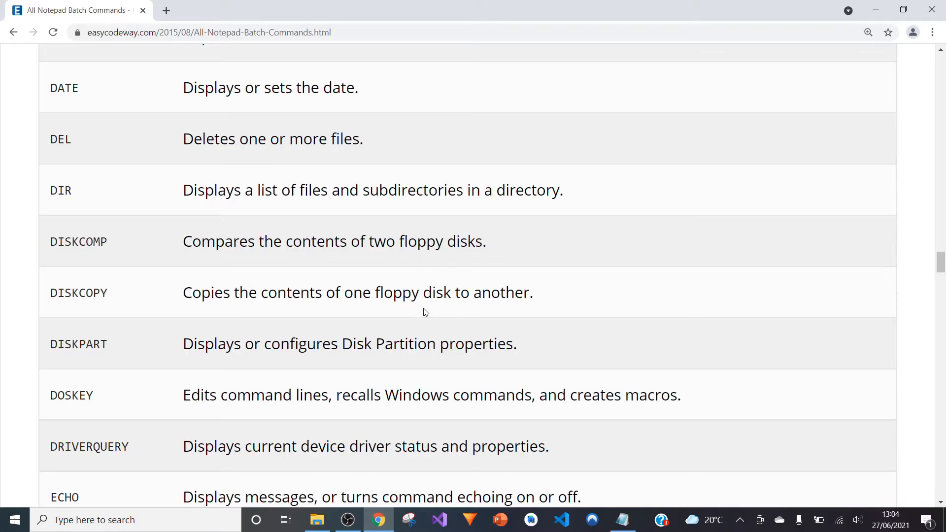
mouse_move(421, 350)
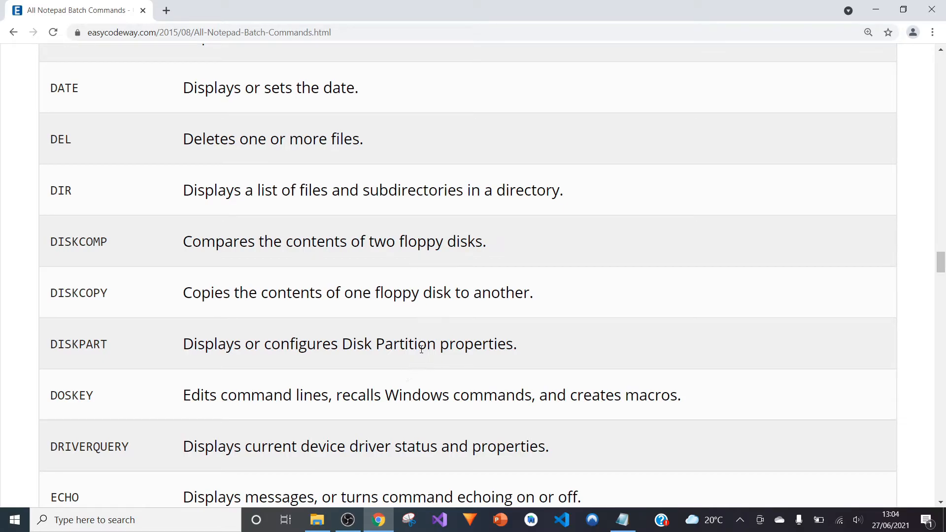
mouse_move(440, 381)
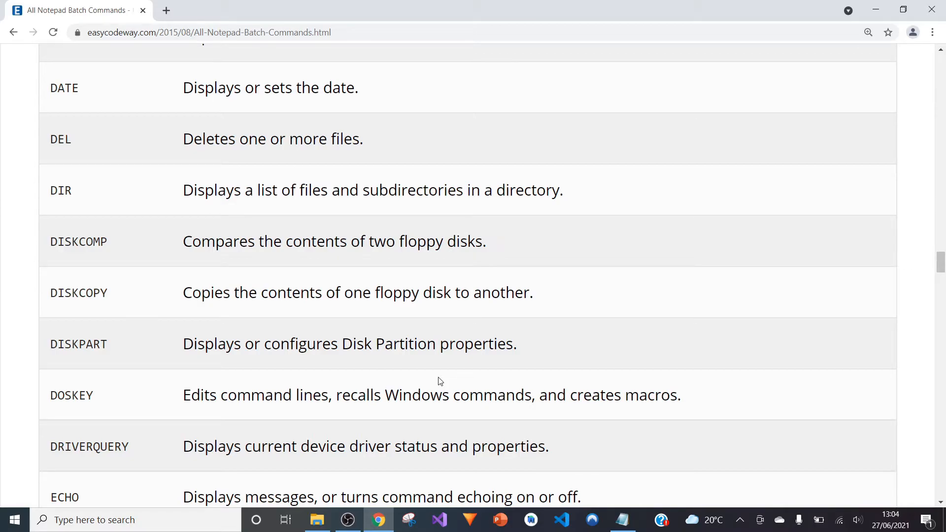
mouse_move(435, 378)
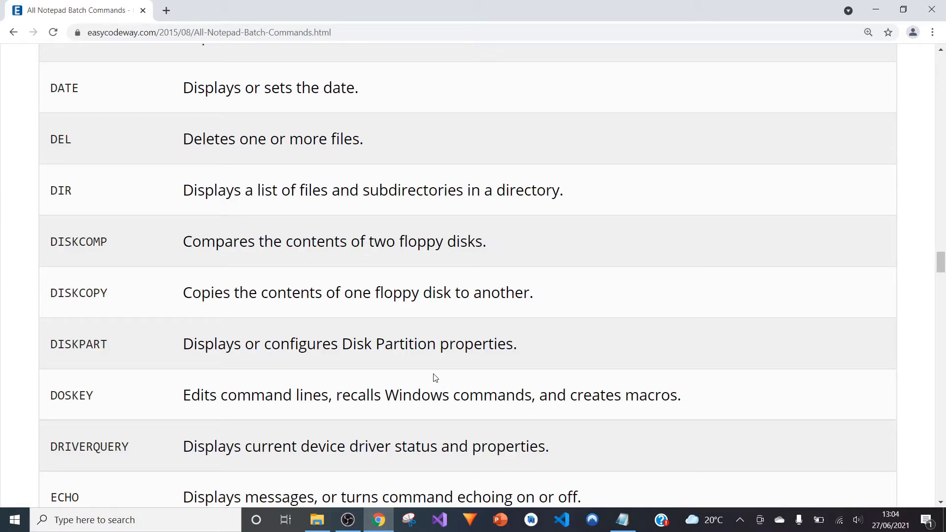
scroll(down, 3)
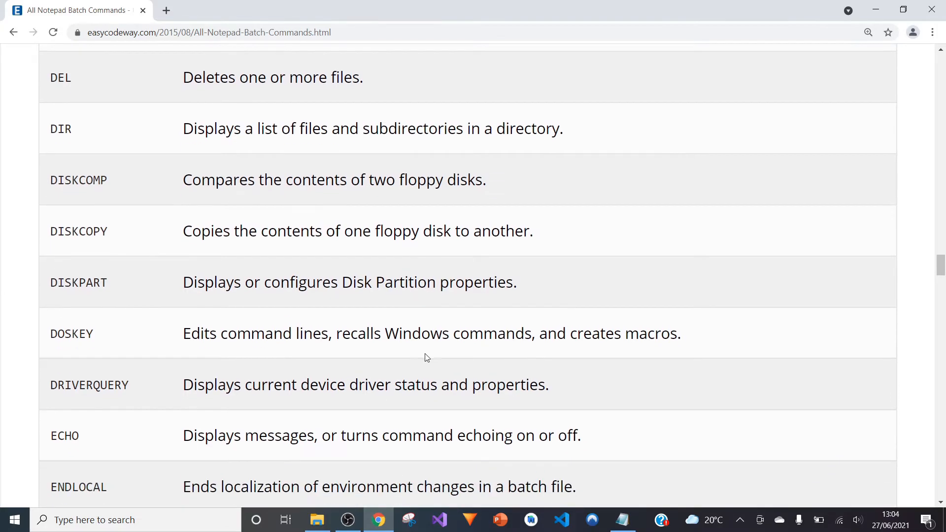
mouse_move(375, 361)
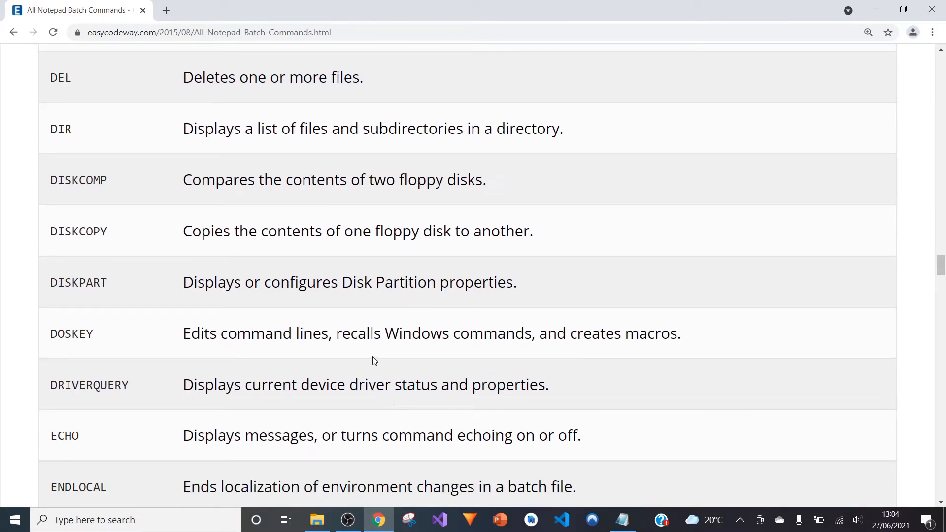
mouse_move(152, 247)
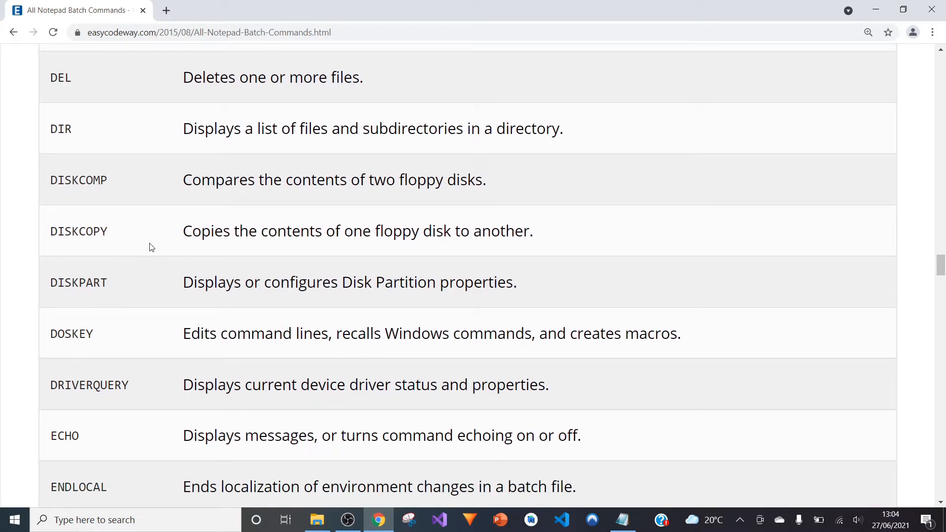
mouse_move(171, 248)
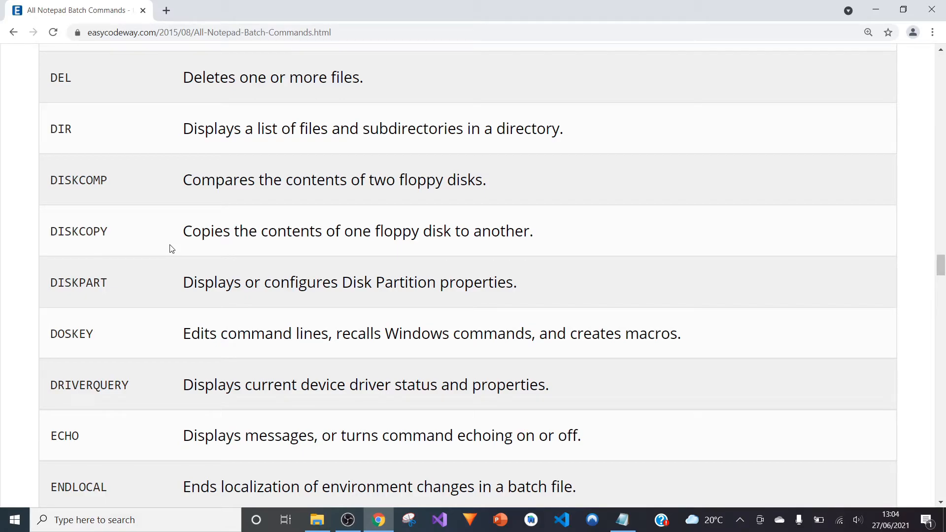
scroll(down, 3)
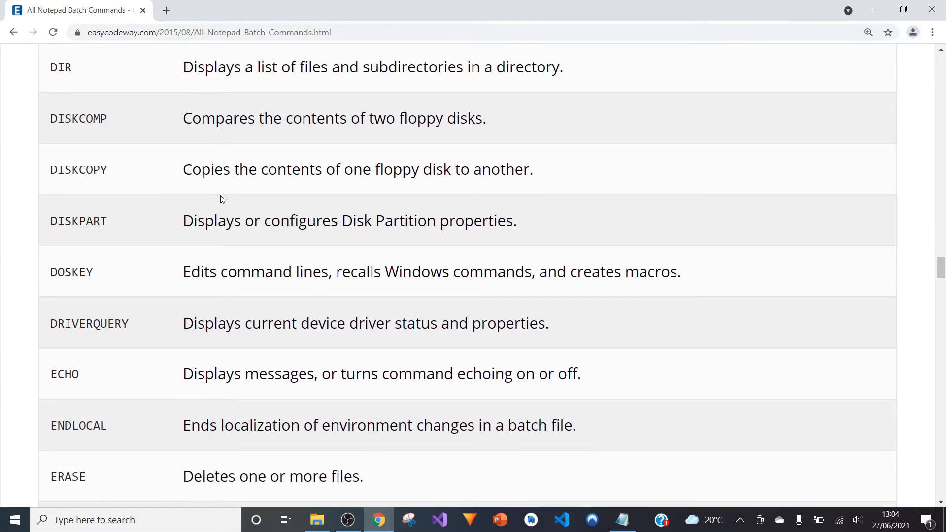
scroll(down, 3)
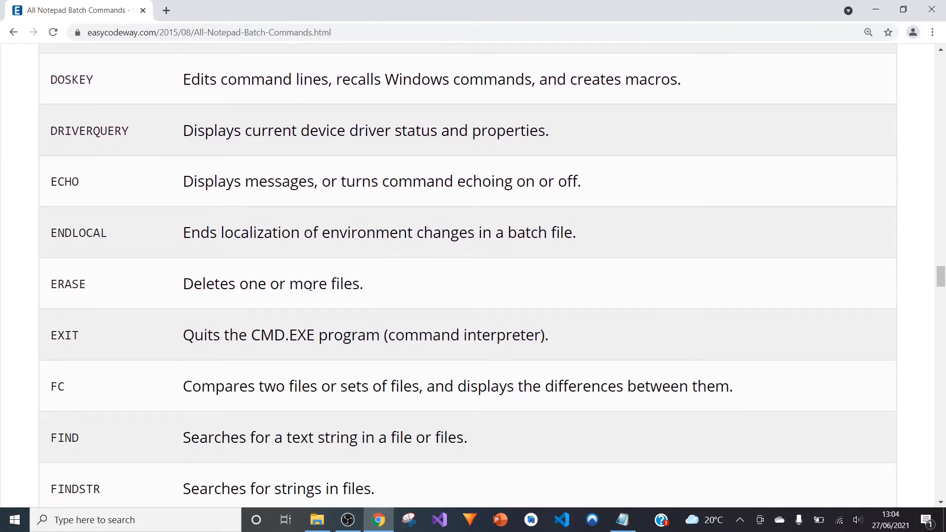
scroll(down, 3)
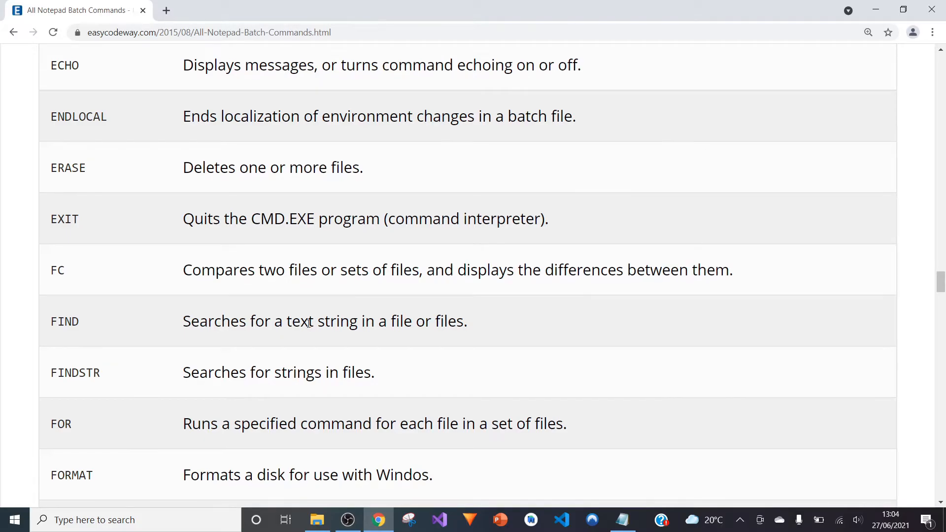
scroll(down, 3)
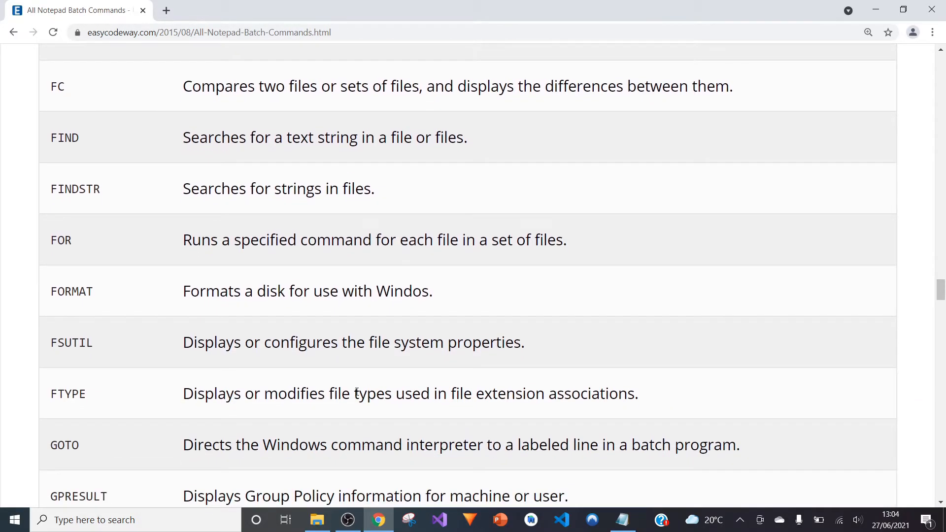
scroll(down, 3)
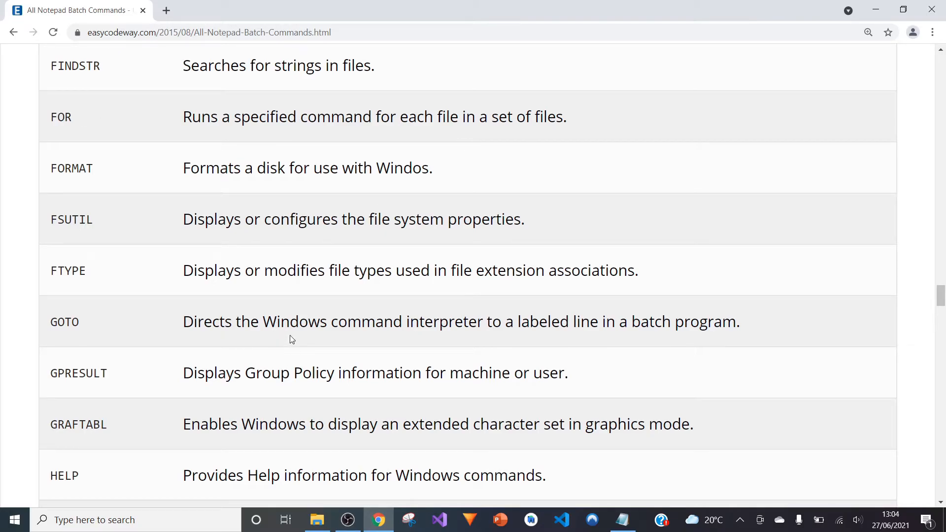
scroll(down, 3)
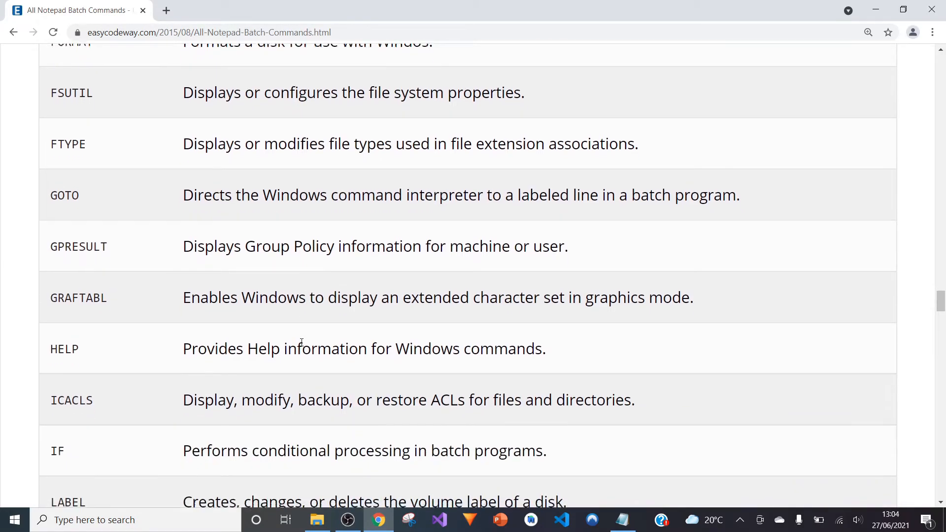
scroll(down, 3)
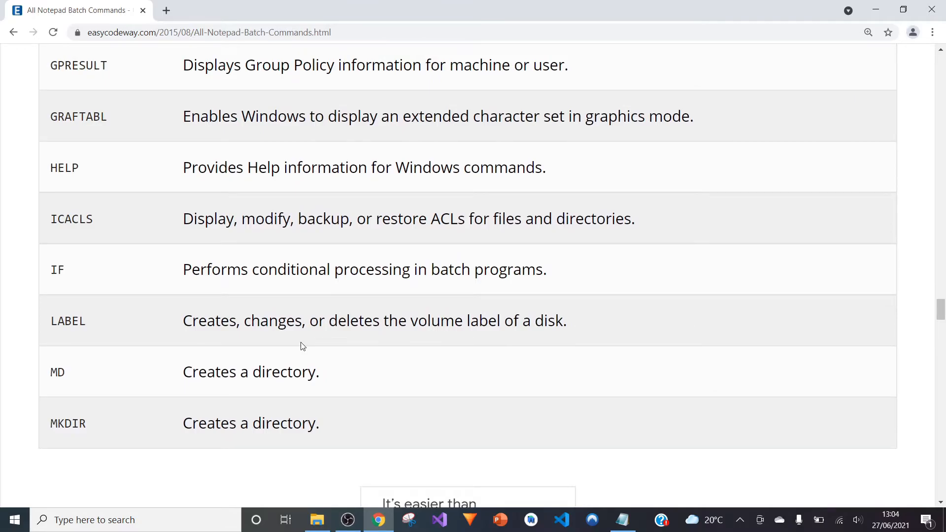
mouse_move(101, 382)
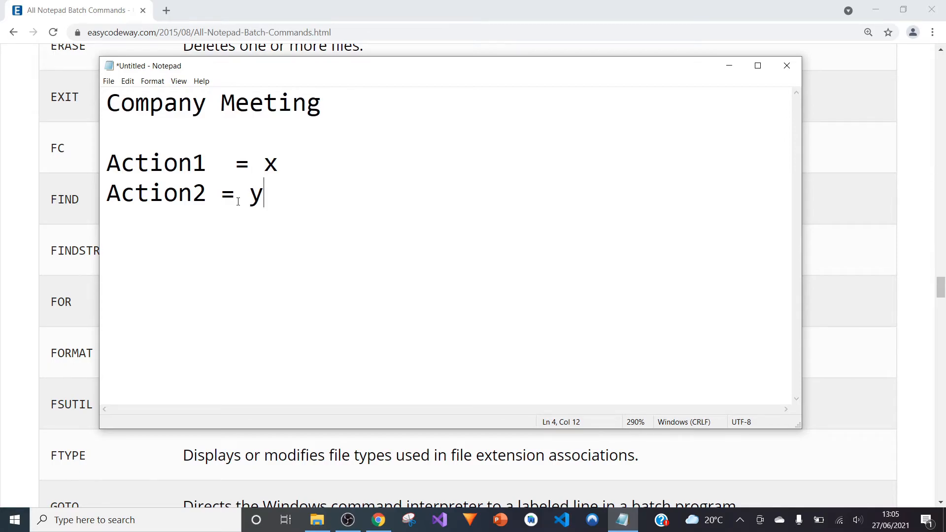
Step: Bring up the Save As dialog for the meeting notes from the File menu
click(108, 81)
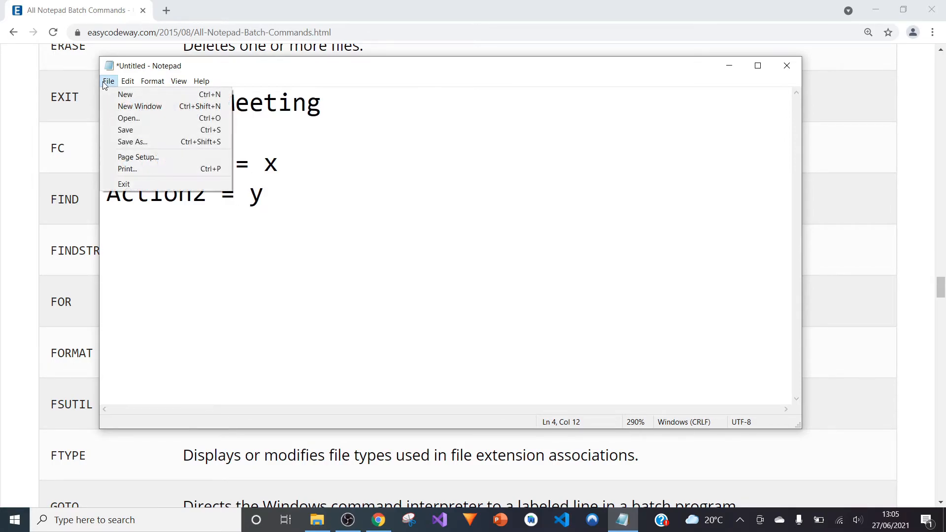
click(132, 142)
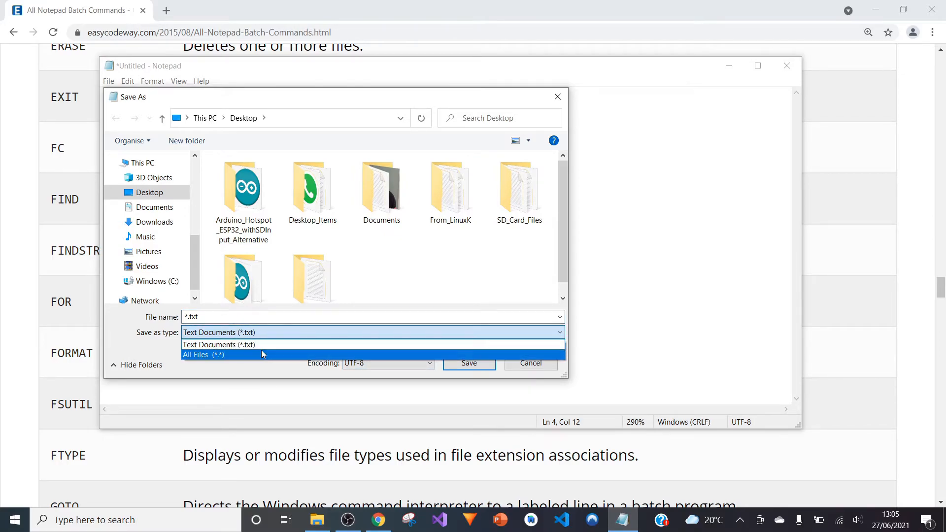
Step: Set the file type to All Files, try an 'action.bat' name, then cancel
click(204, 355)
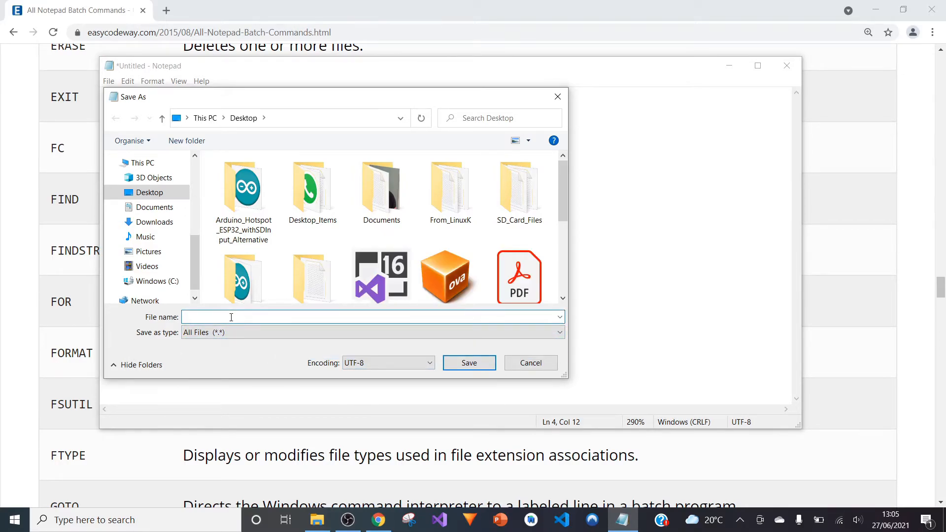
text(.bat)
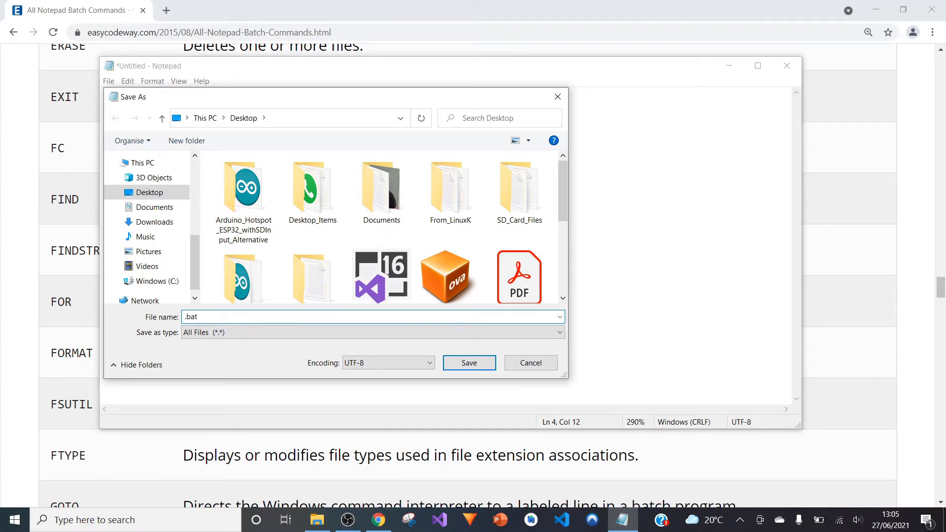
text(action)
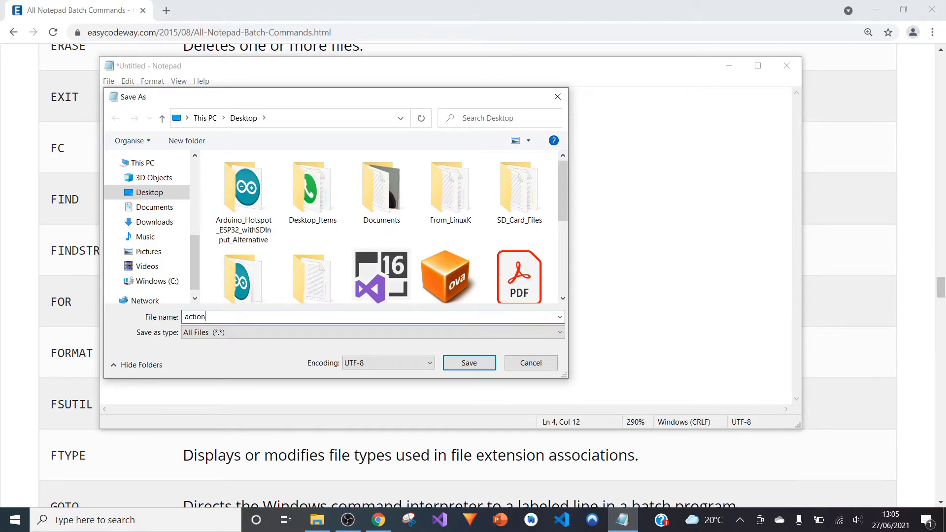
text(.)
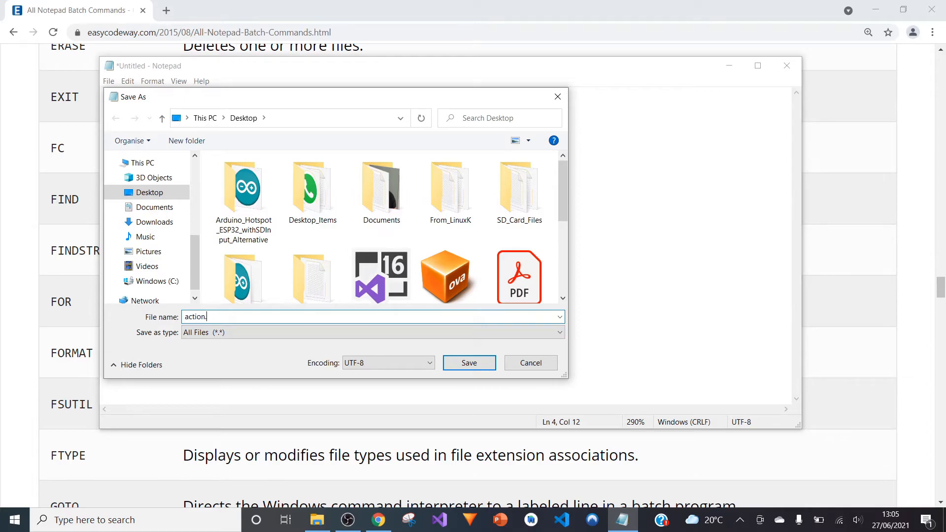
key(Backspace)
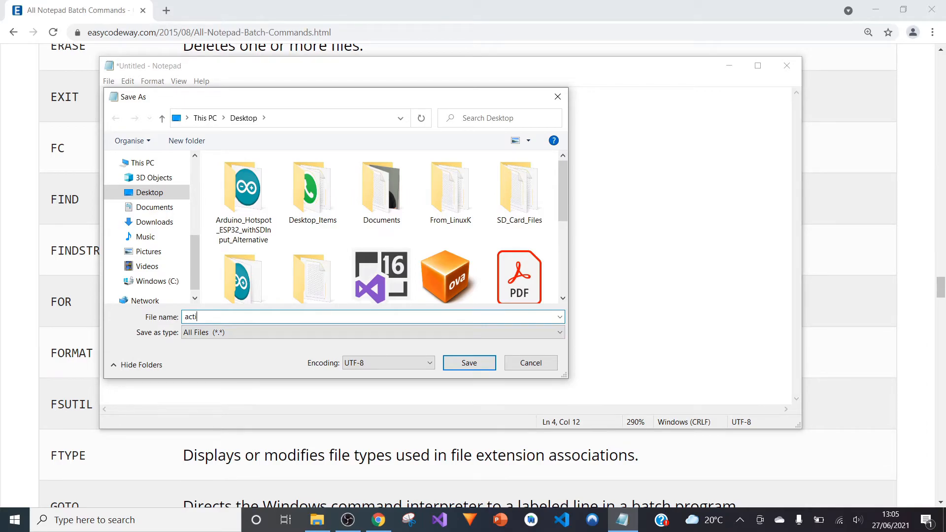
key(Ctrl+a)
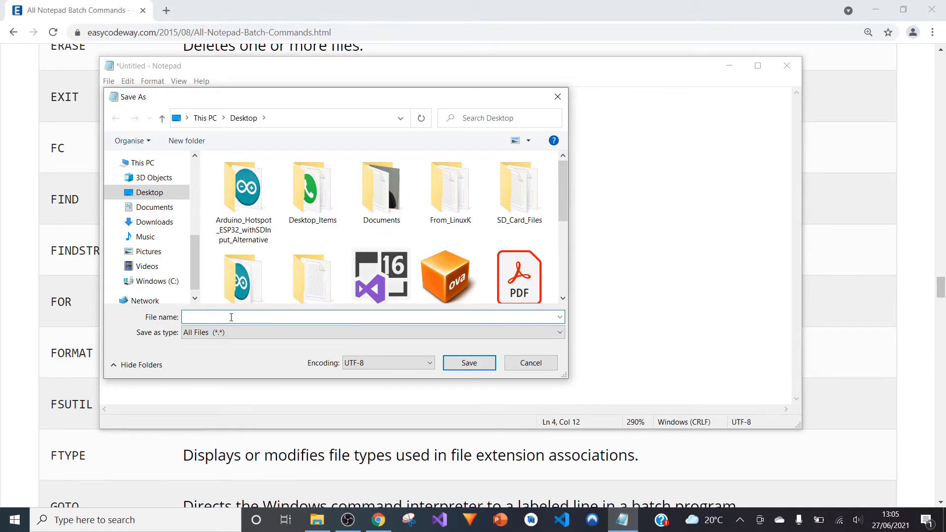
mouse_move(549, 365)
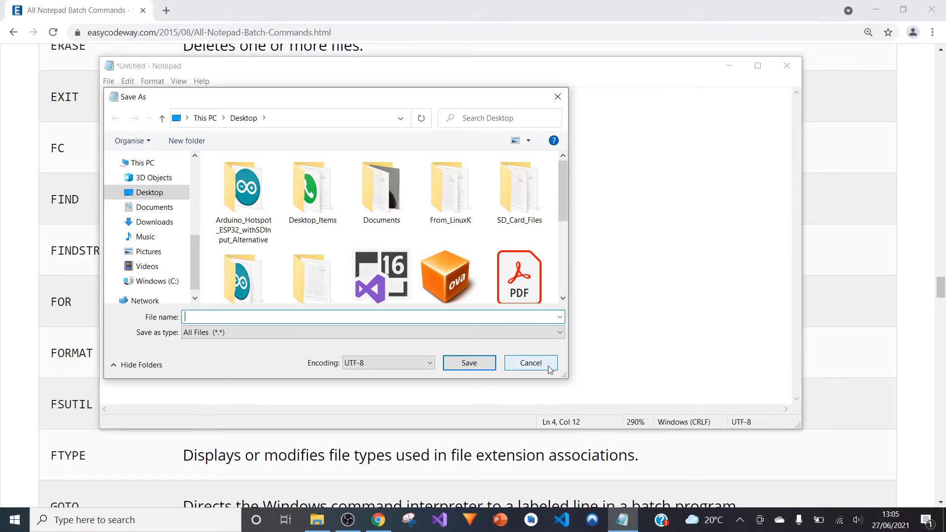
click(530, 362)
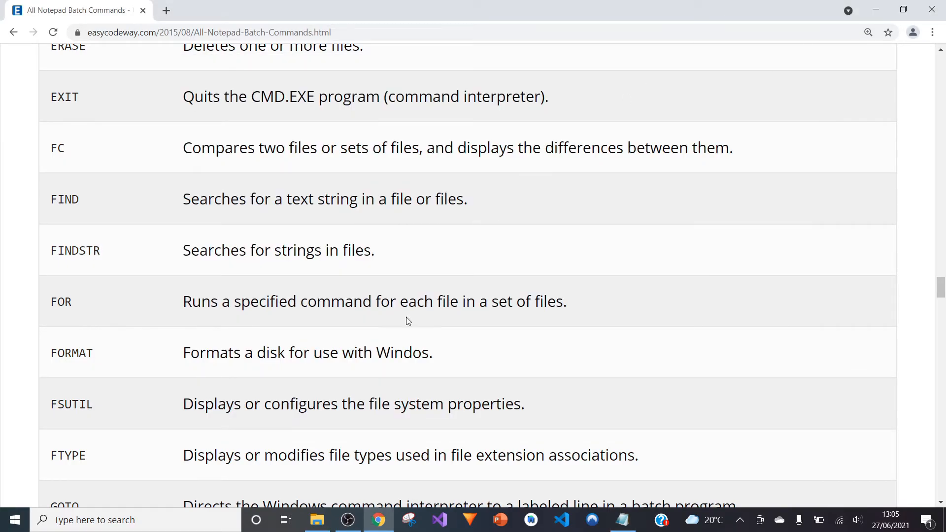
mouse_move(308, 300)
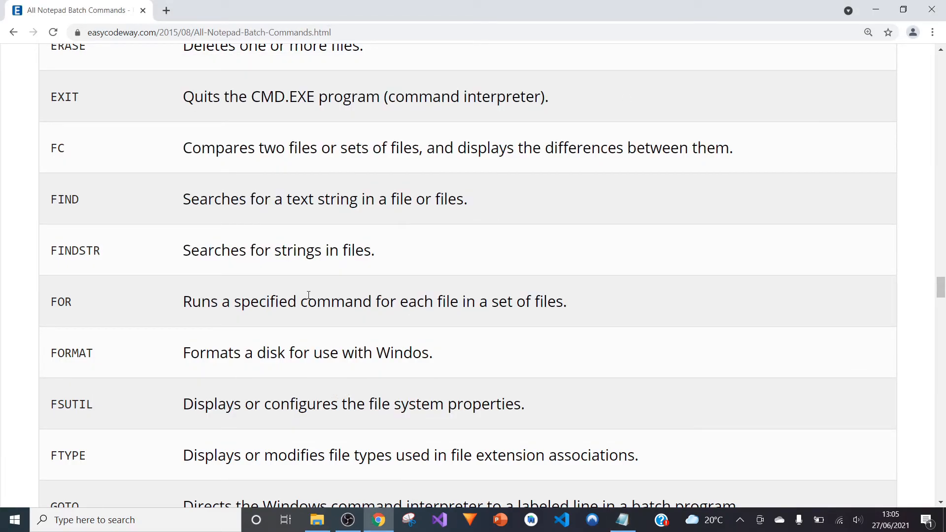